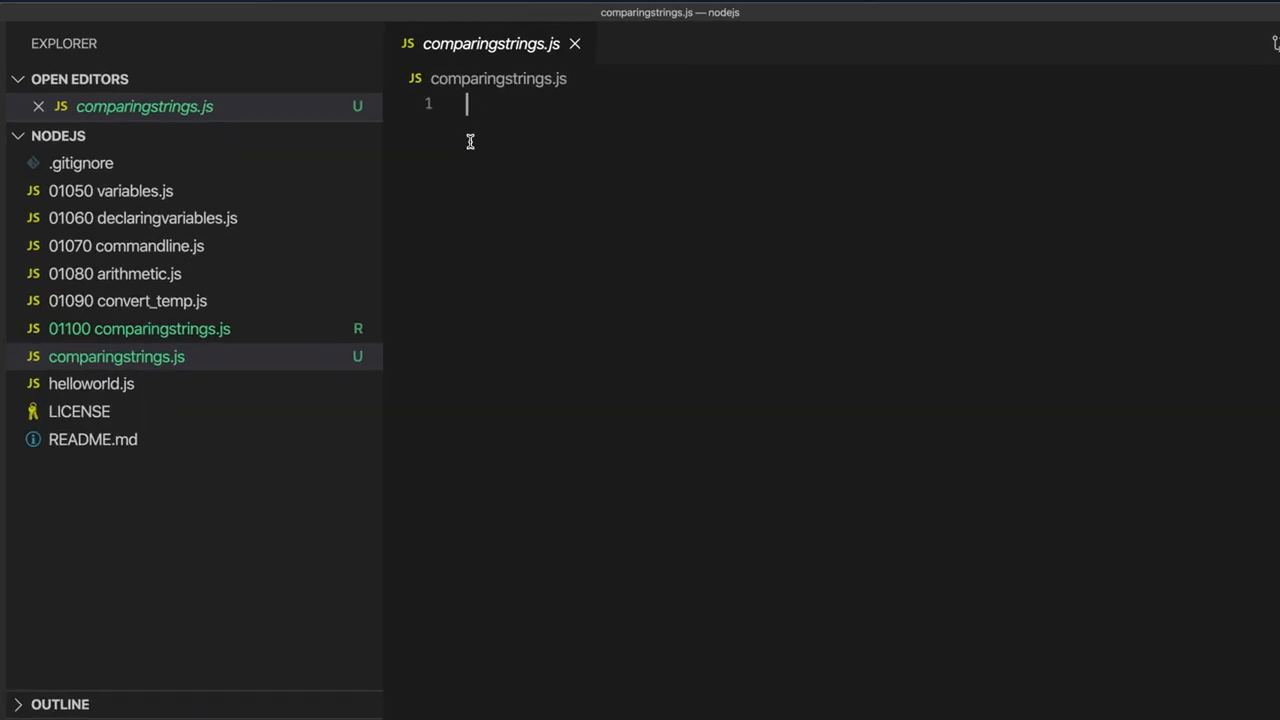
Step: Declare "use strict"; and let text = 'cat'; at the top of comparingstrings.js
type("use strict\";")
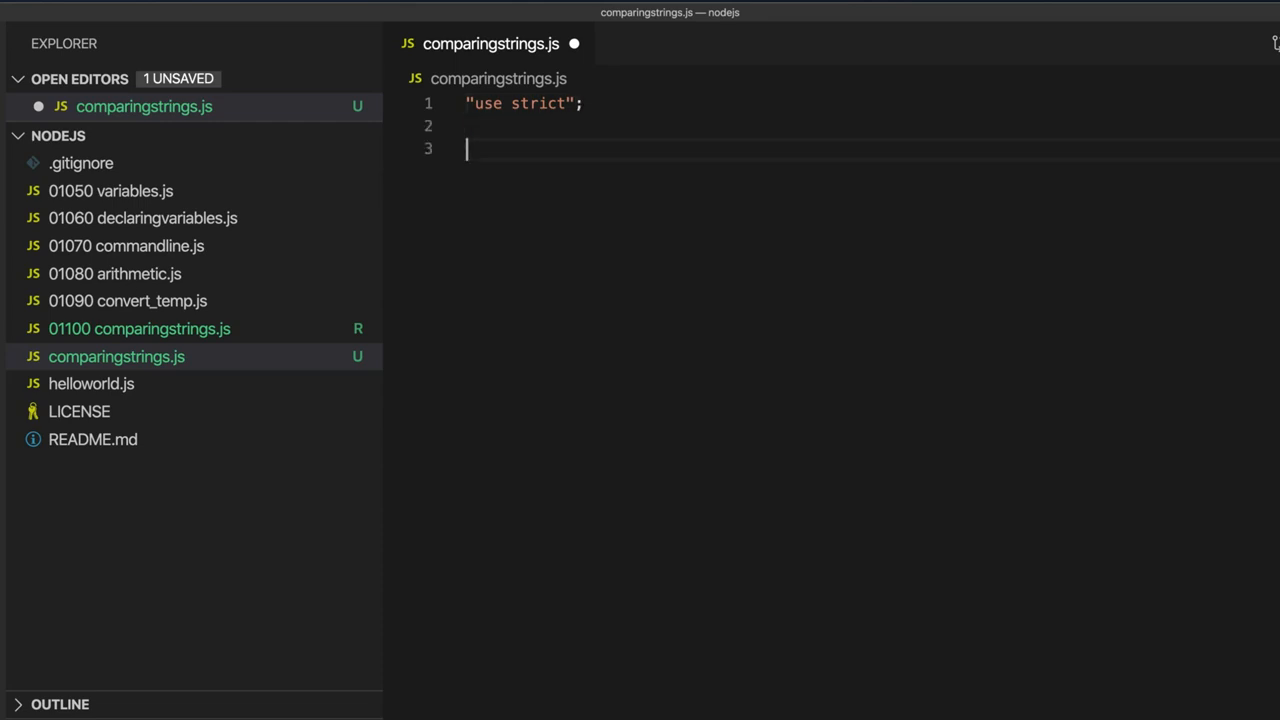
type("let tex")
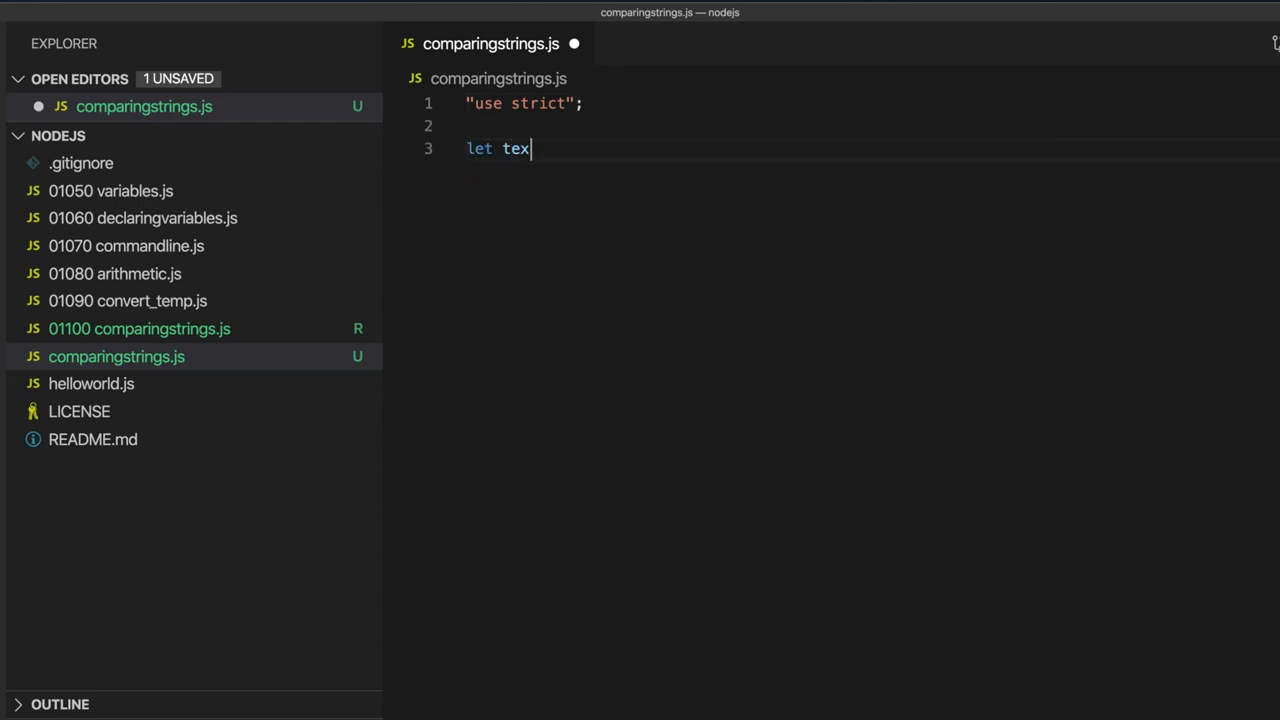
type("t =")
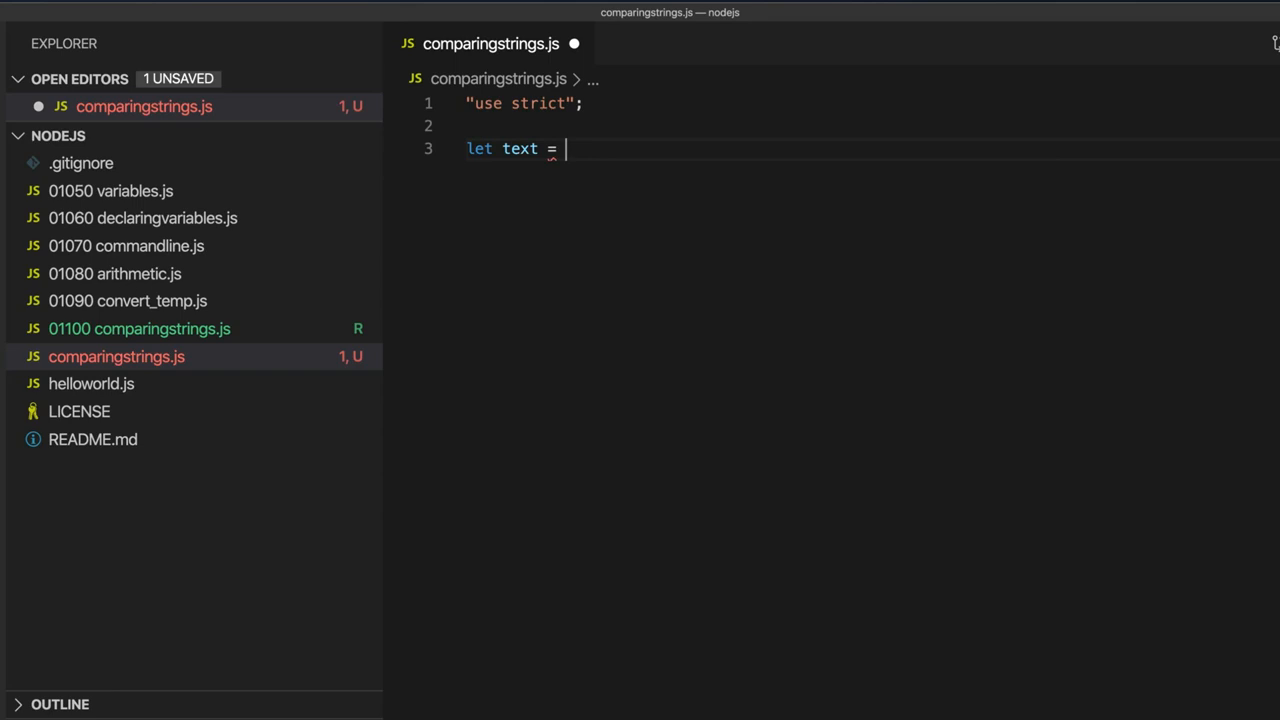
type("'cat'")
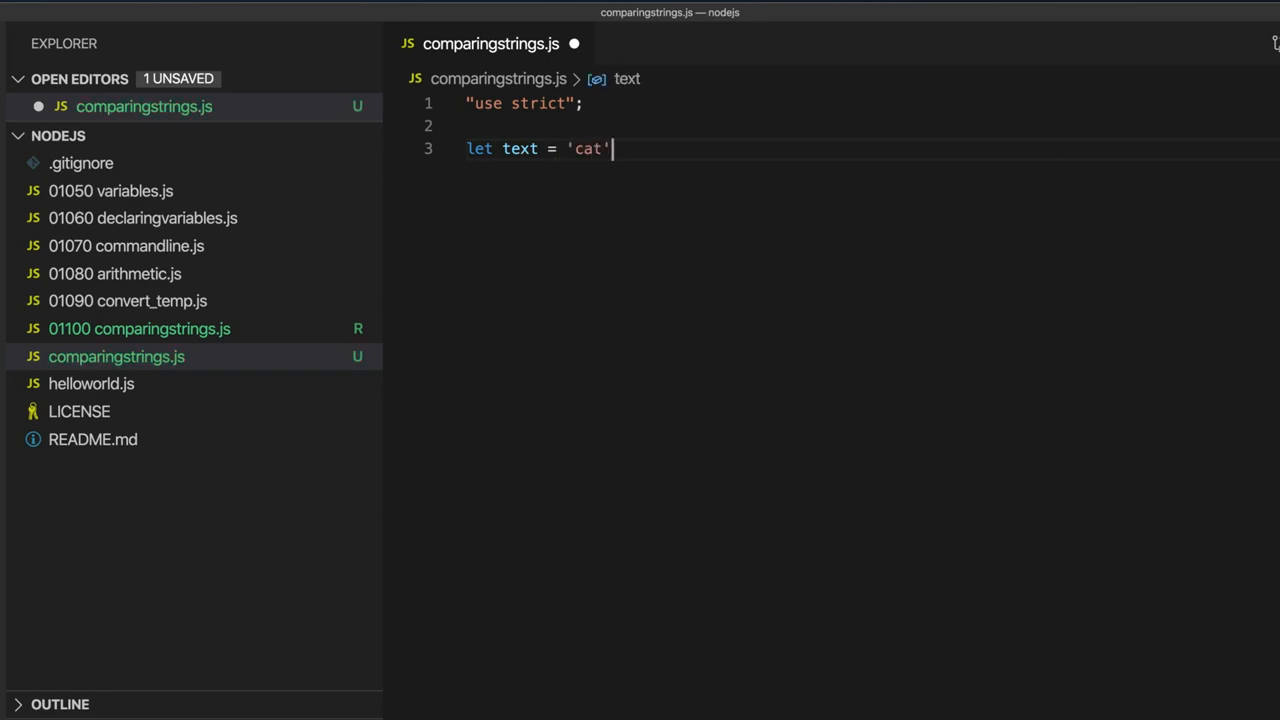
type(";")
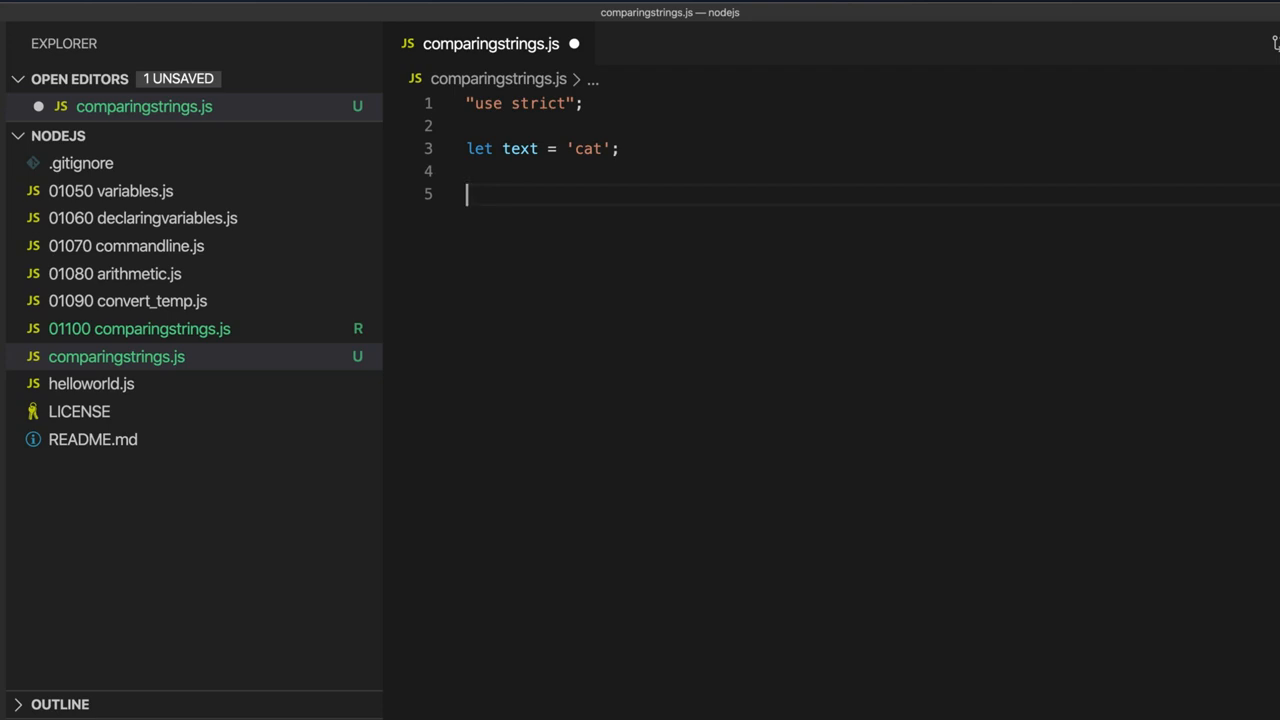
Step: Log the label "text == 'cat'" with the result of text == 'cat' and save
type("console.log(")
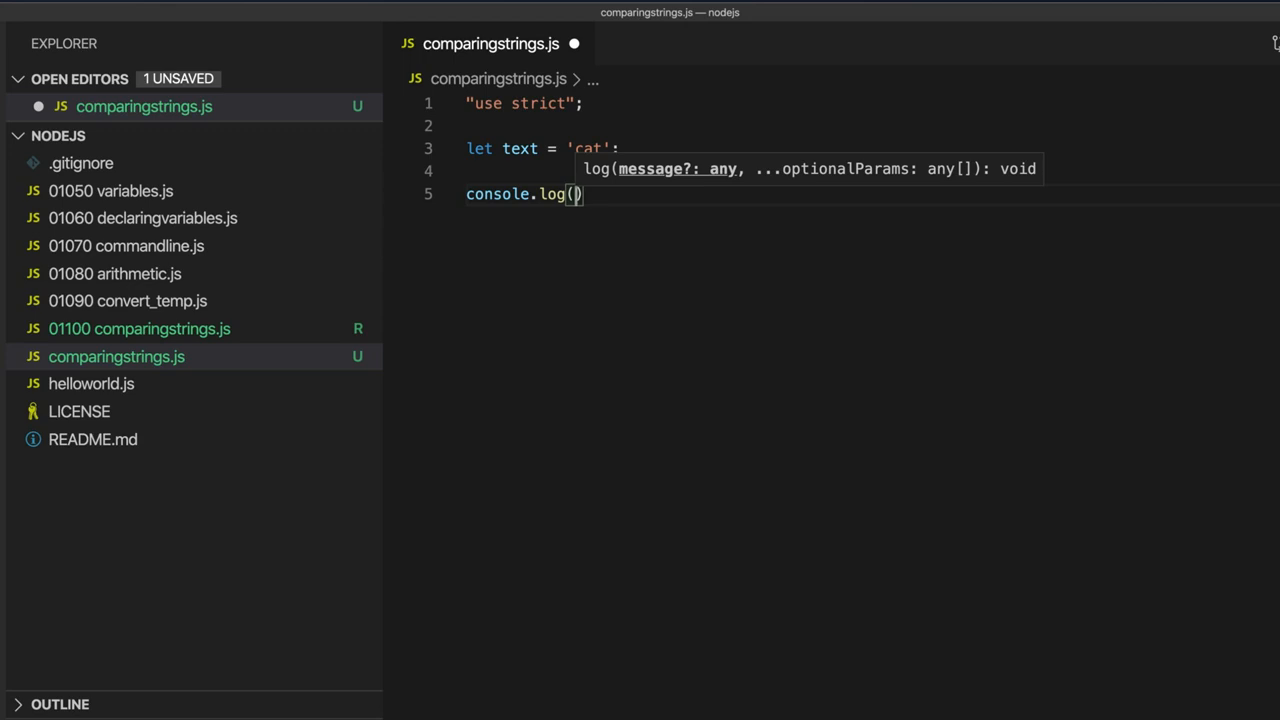
type("text =")
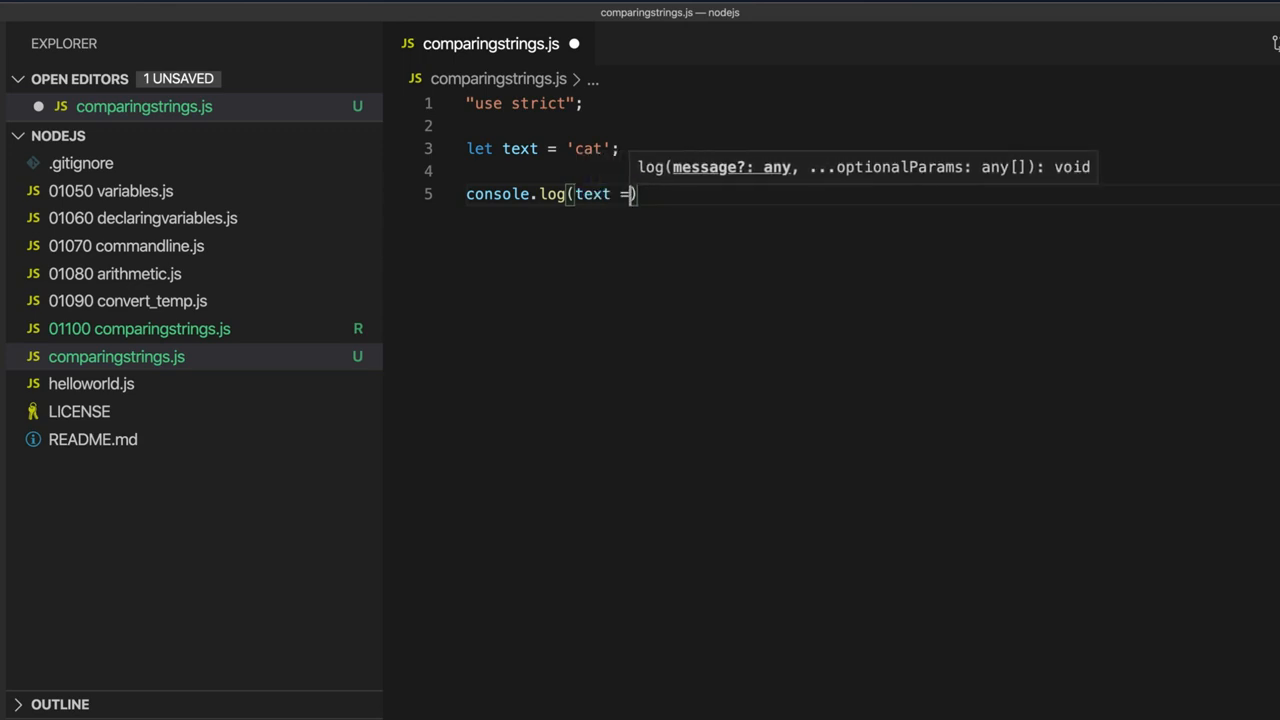
type("= 'cat'")
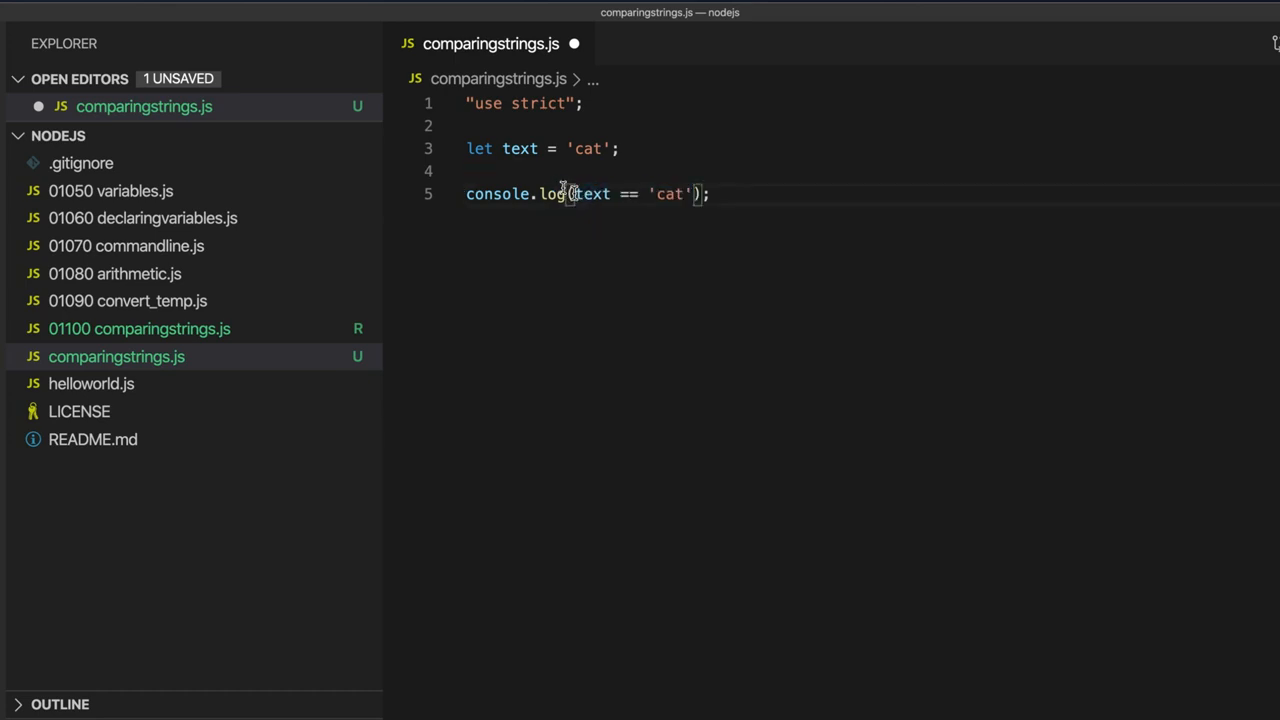
type("\"text == 'cat'\",")
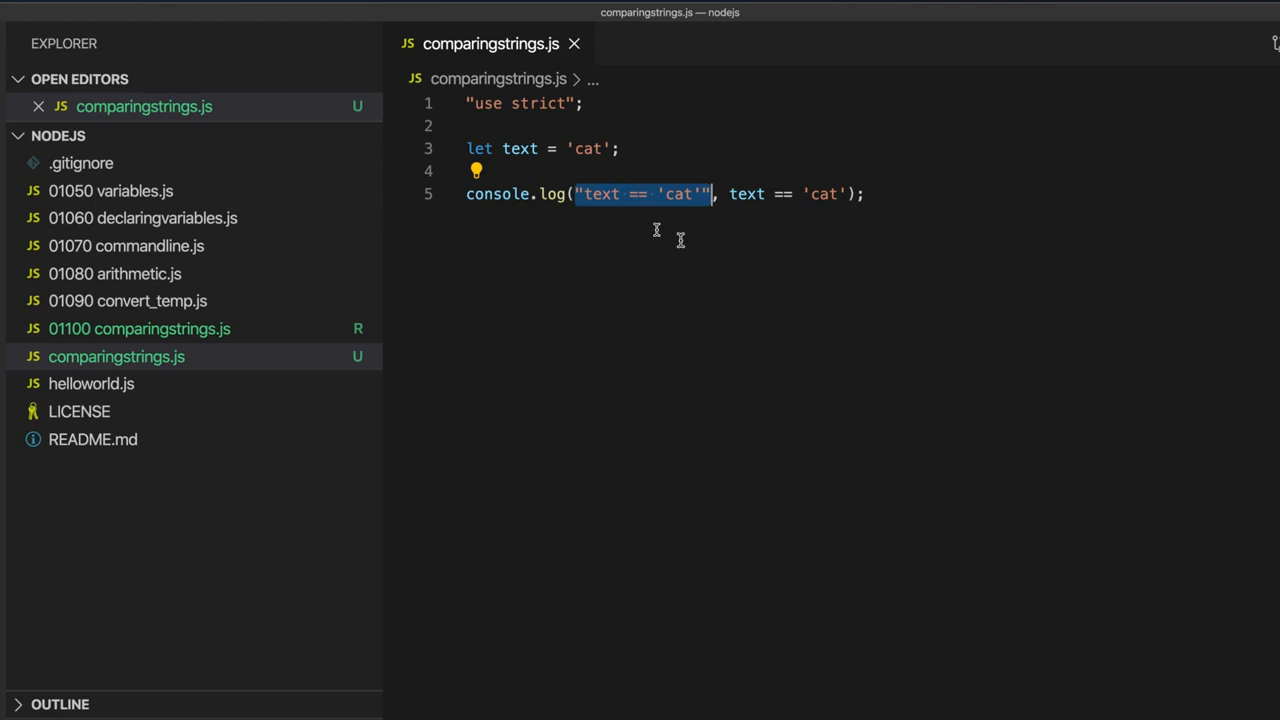
mouse_move(744, 216)
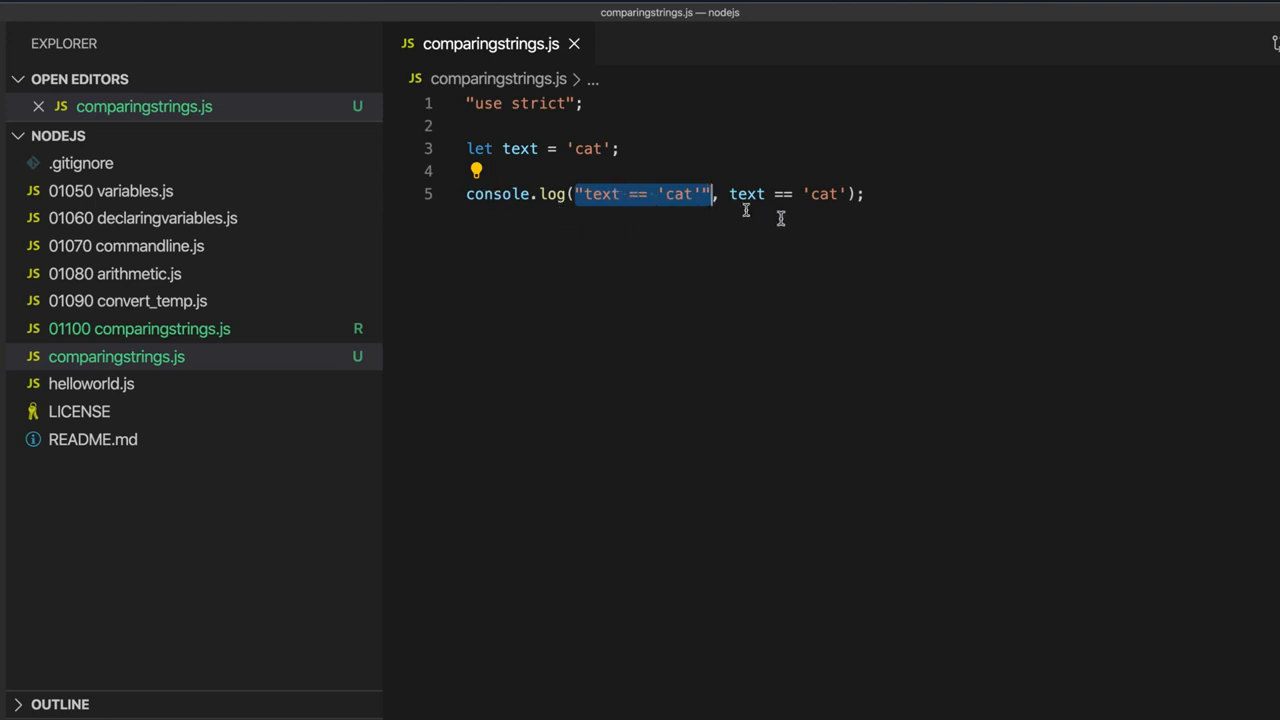
mouse_move(648, 418)
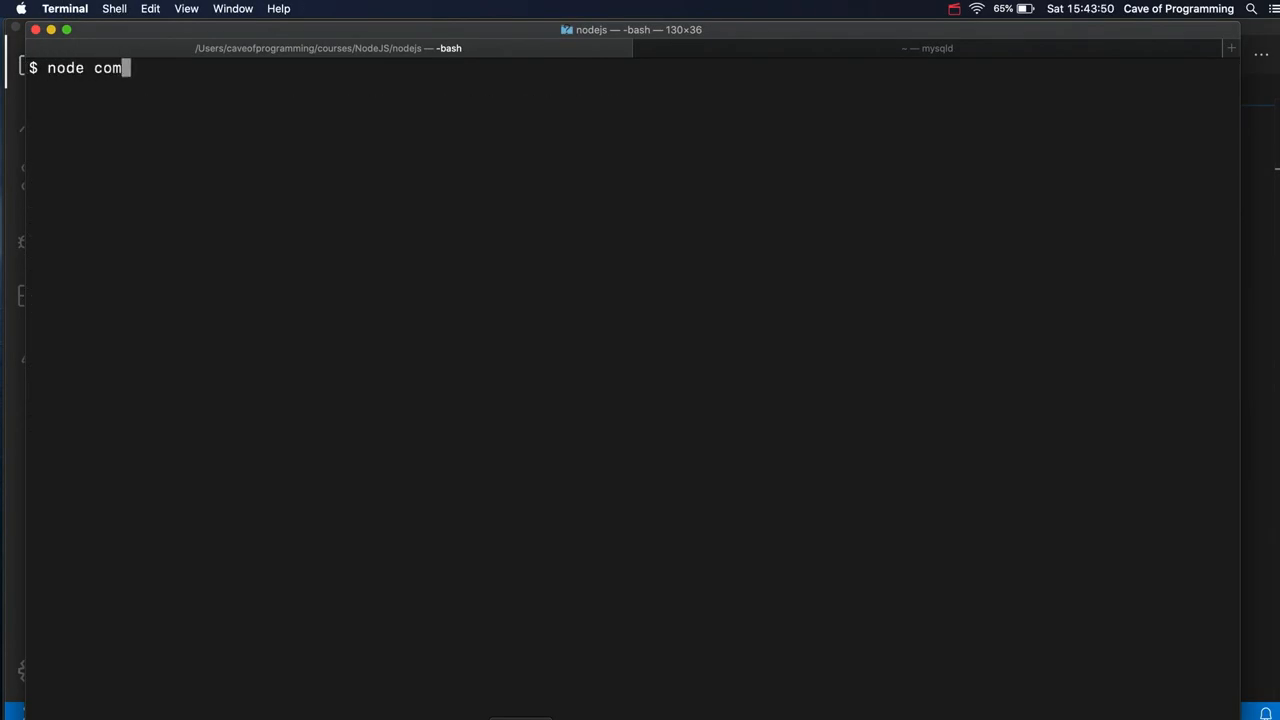
Step: Run node comparingstrings.js in Terminal to print the == result
key("Return")
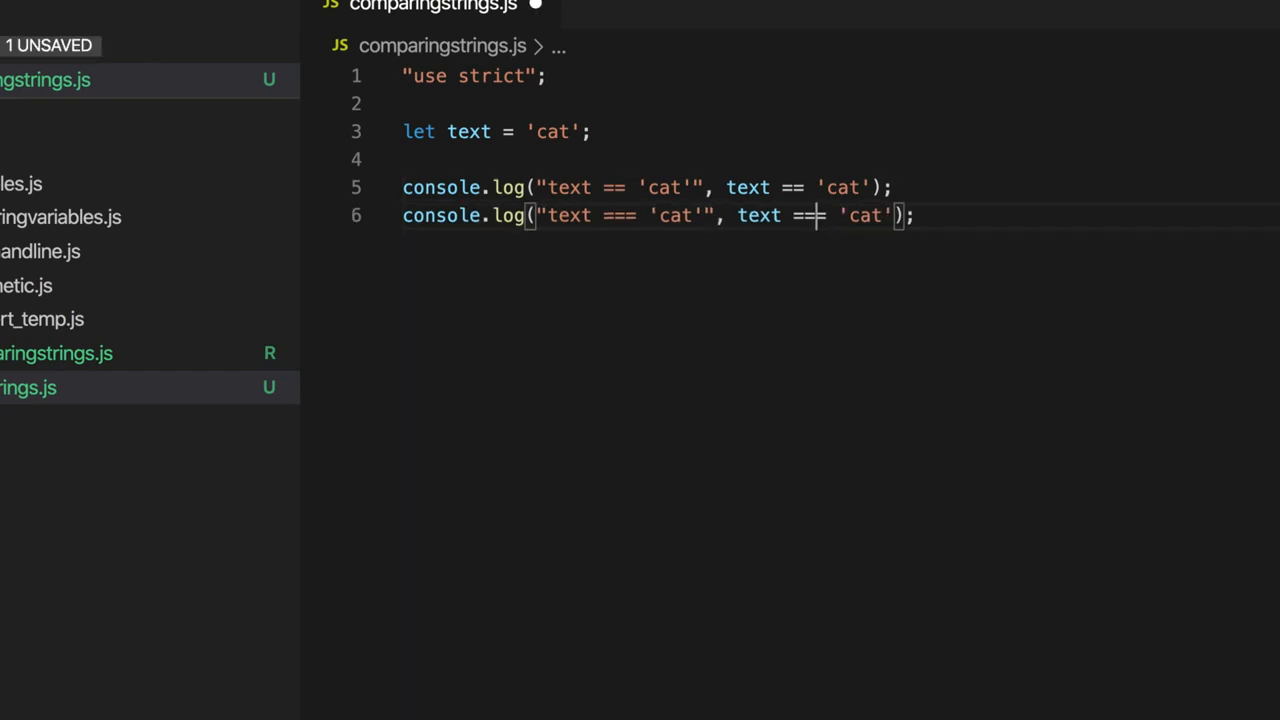
Step: Add a labelled text === 'cat' log line by duplicating line 5 and saving
key("ctrl+s")
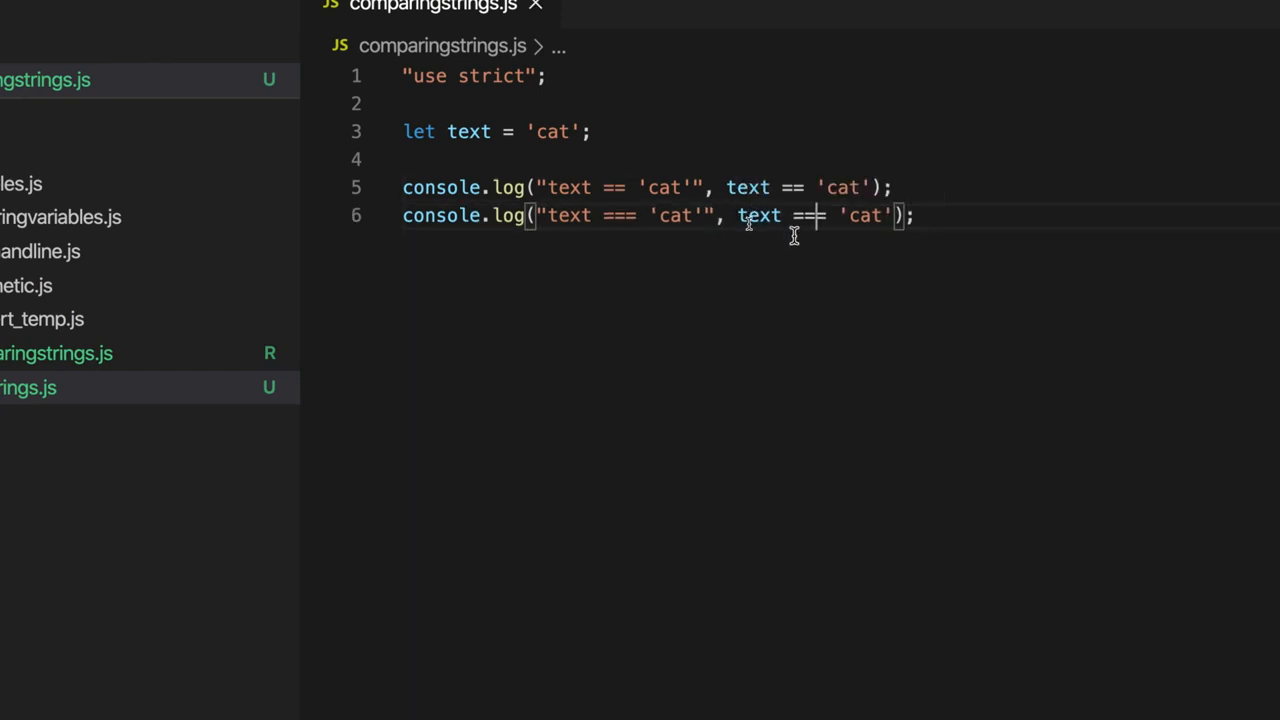
type("=")
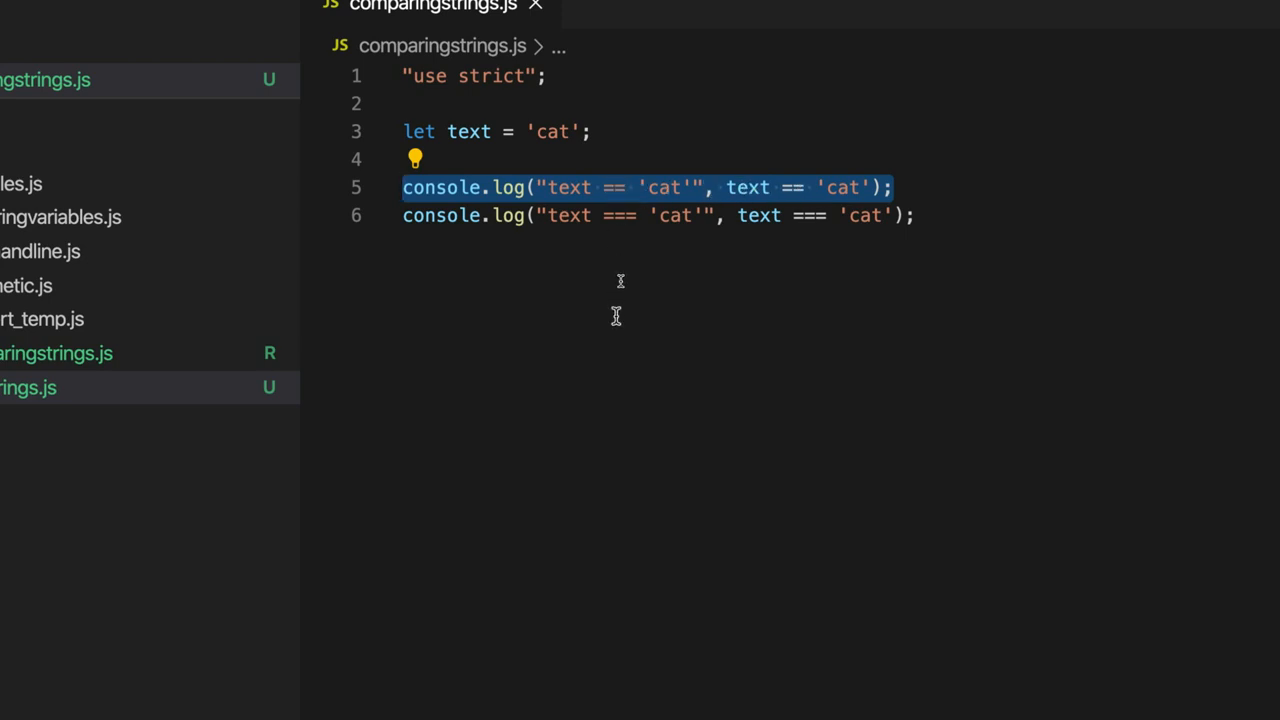
mouse_move(600, 216)
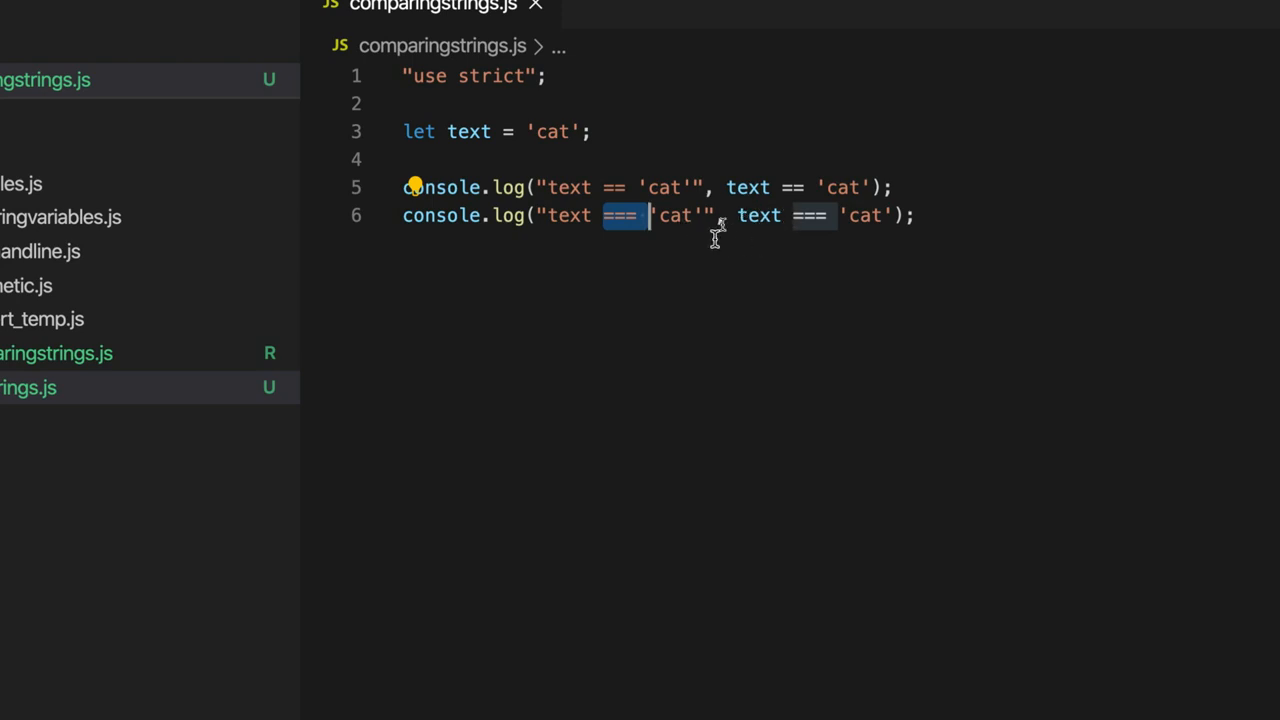
mouse_move(808, 230)
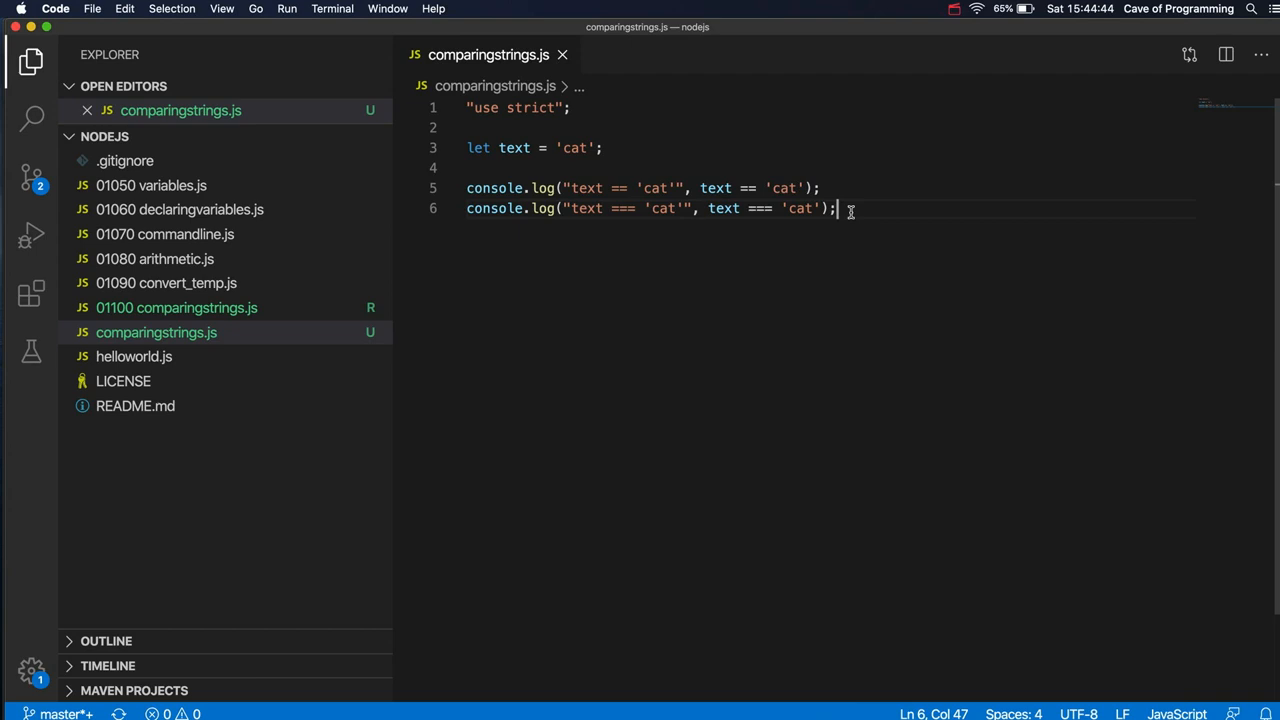
Step: Copy both log lines below and start turning them into != and !== checks
left_click_drag(836, 208, 464, 188)
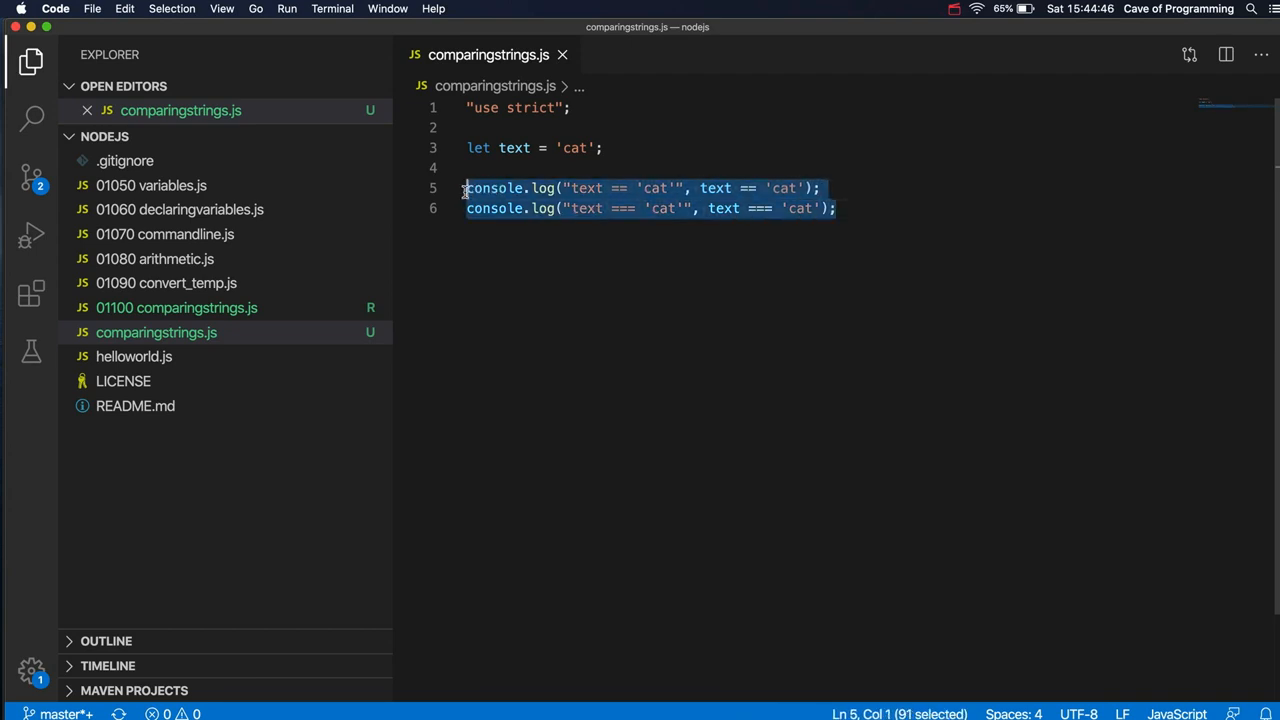
left_click(836, 208)
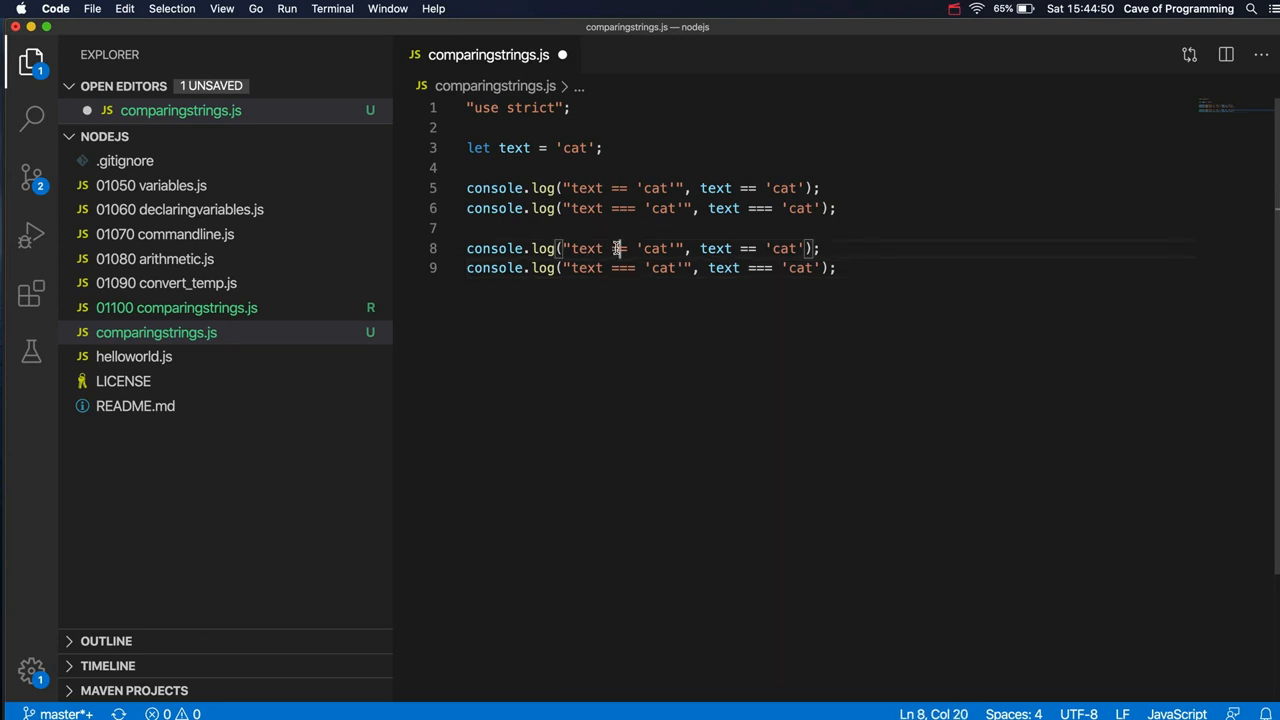
type("!")
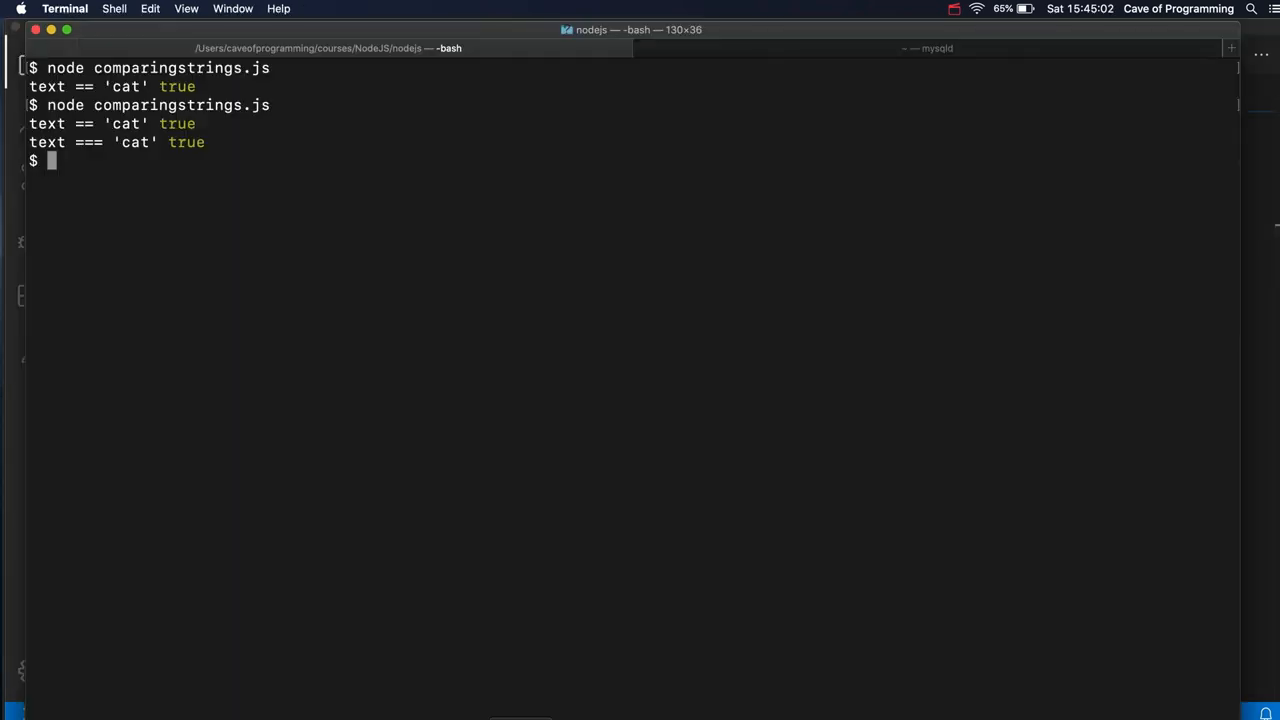
Step: Rerun node comparingstrings.js in Terminal, then return to VS Code
key("Return")
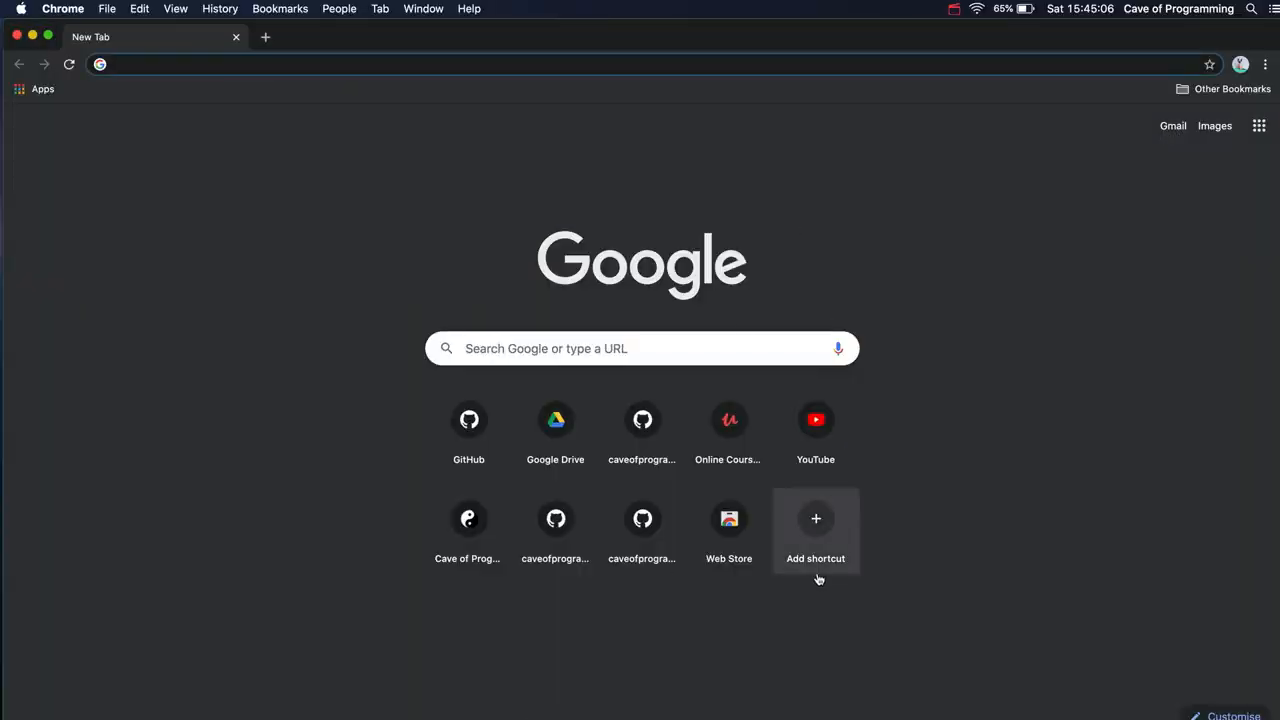
key("cmd+tab")
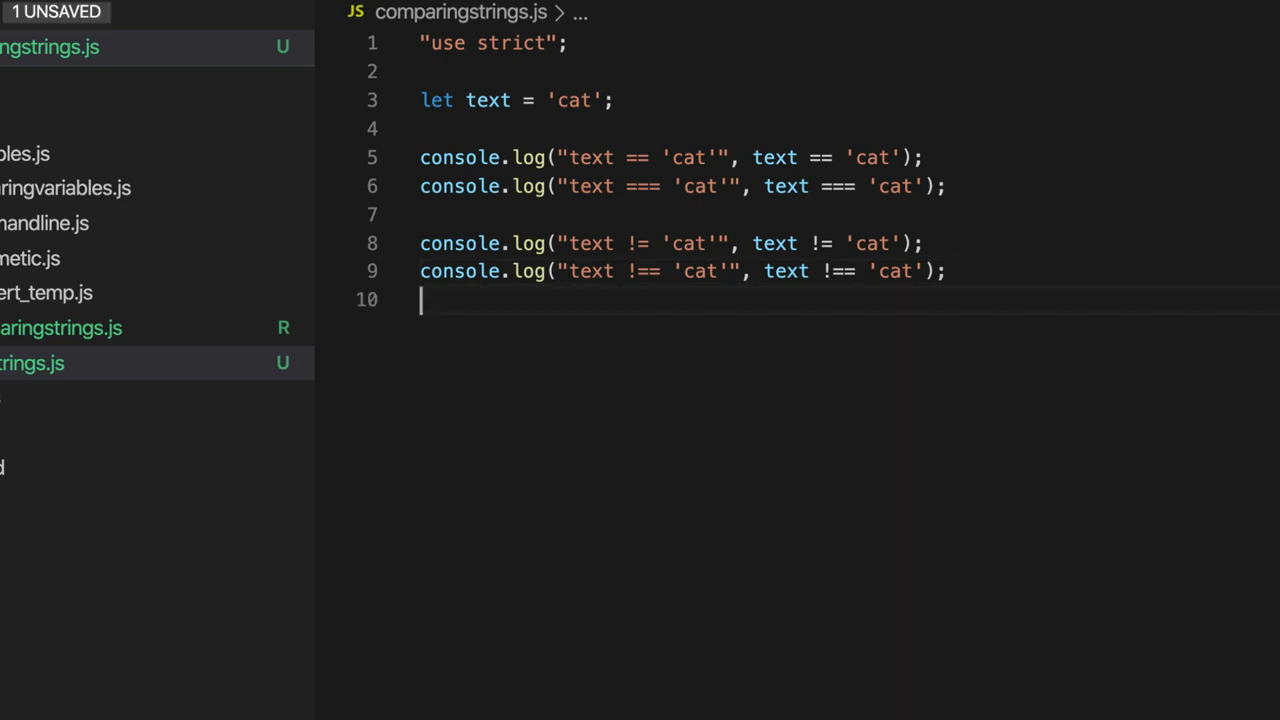
Step: Log the label "text < 'dog'" with the result of text < 'dog' on line 11
type("console.log(")
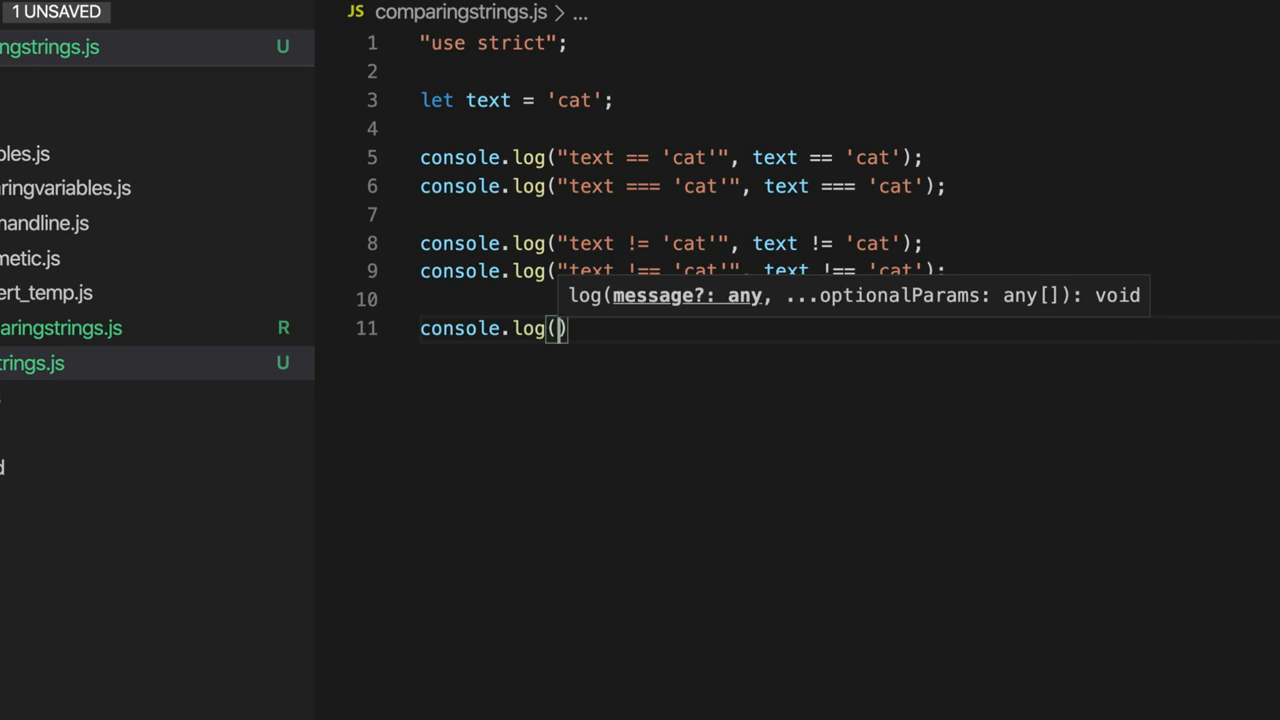
type("text")
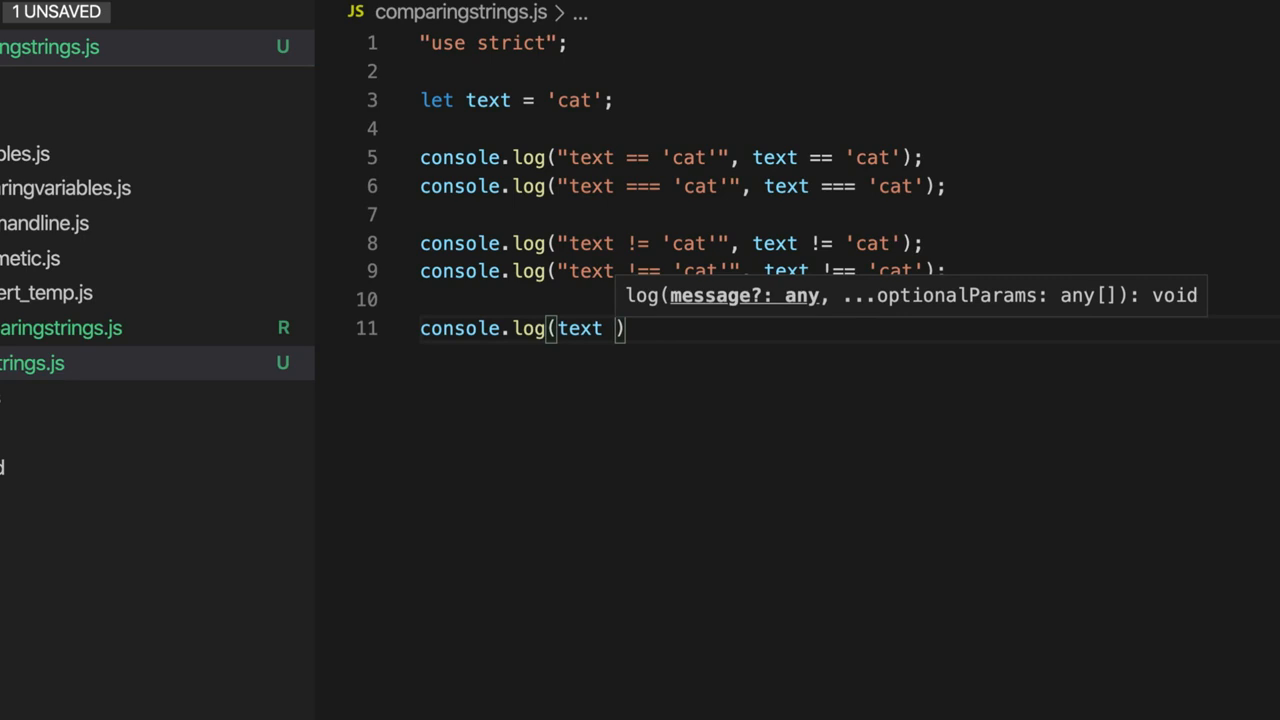
type("< 'dog")
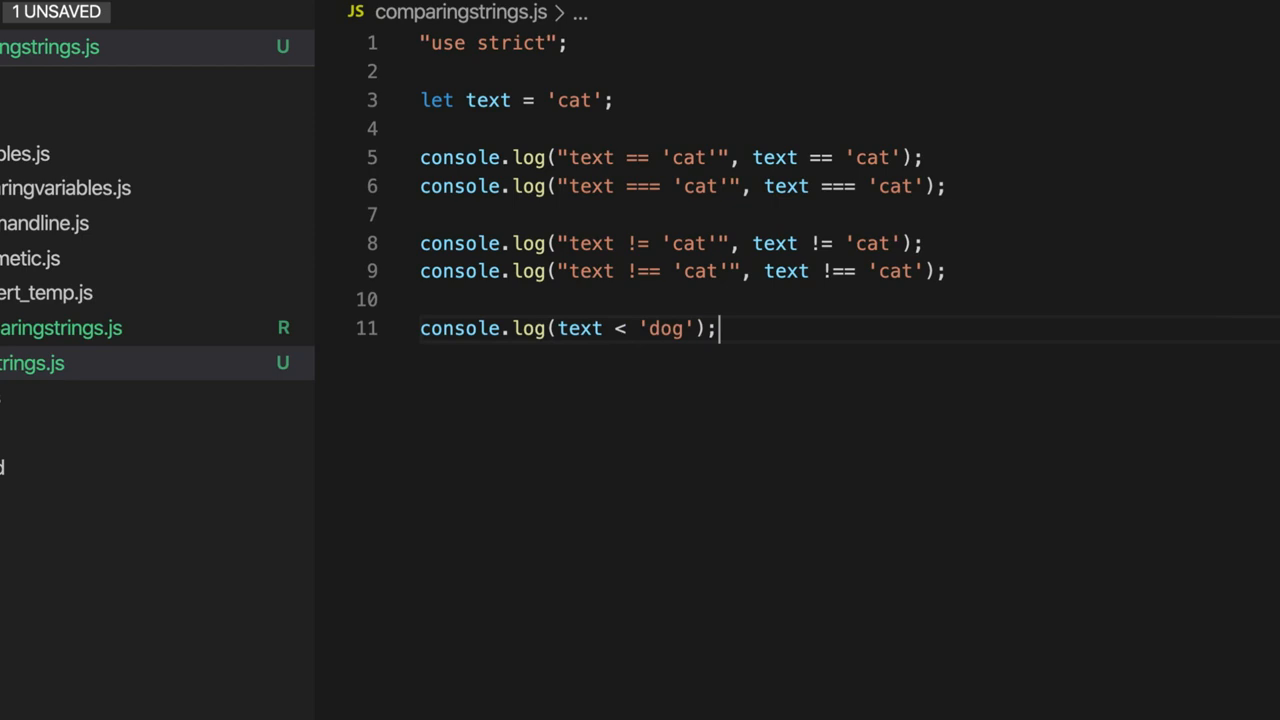
double_click(578, 328)
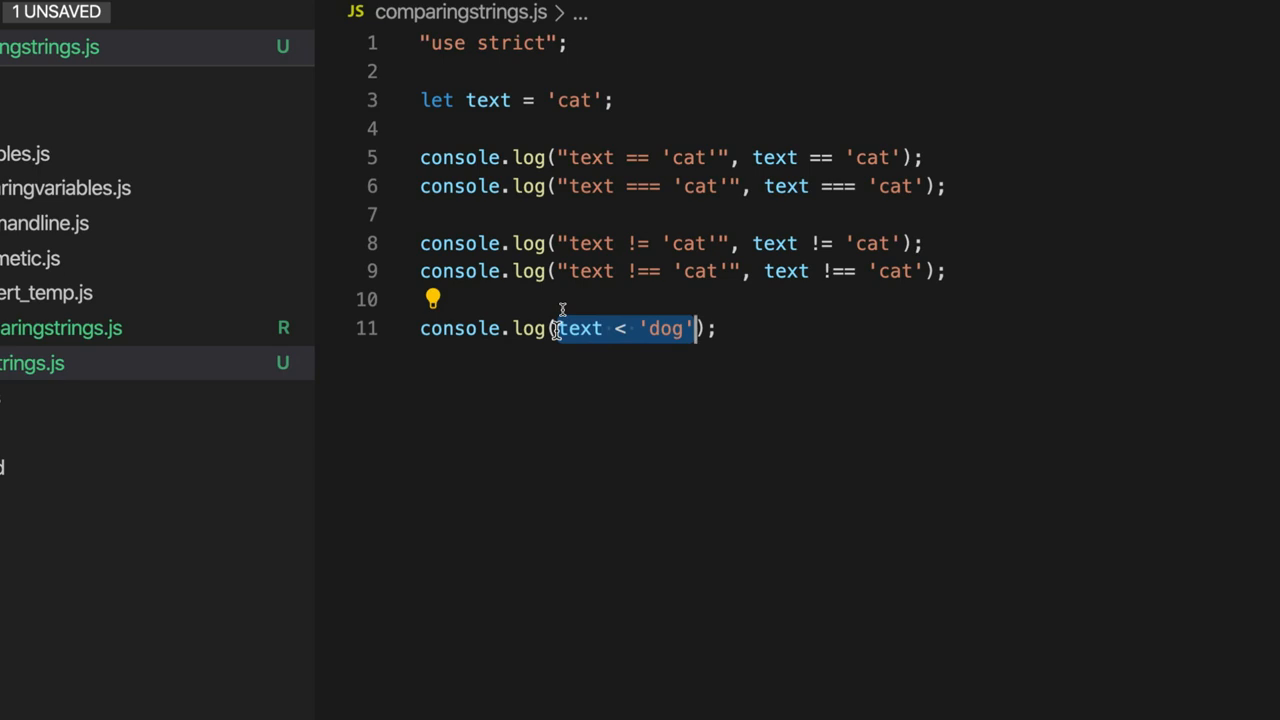
left_click(556, 328)
type("\"text < 'dog'\", ")
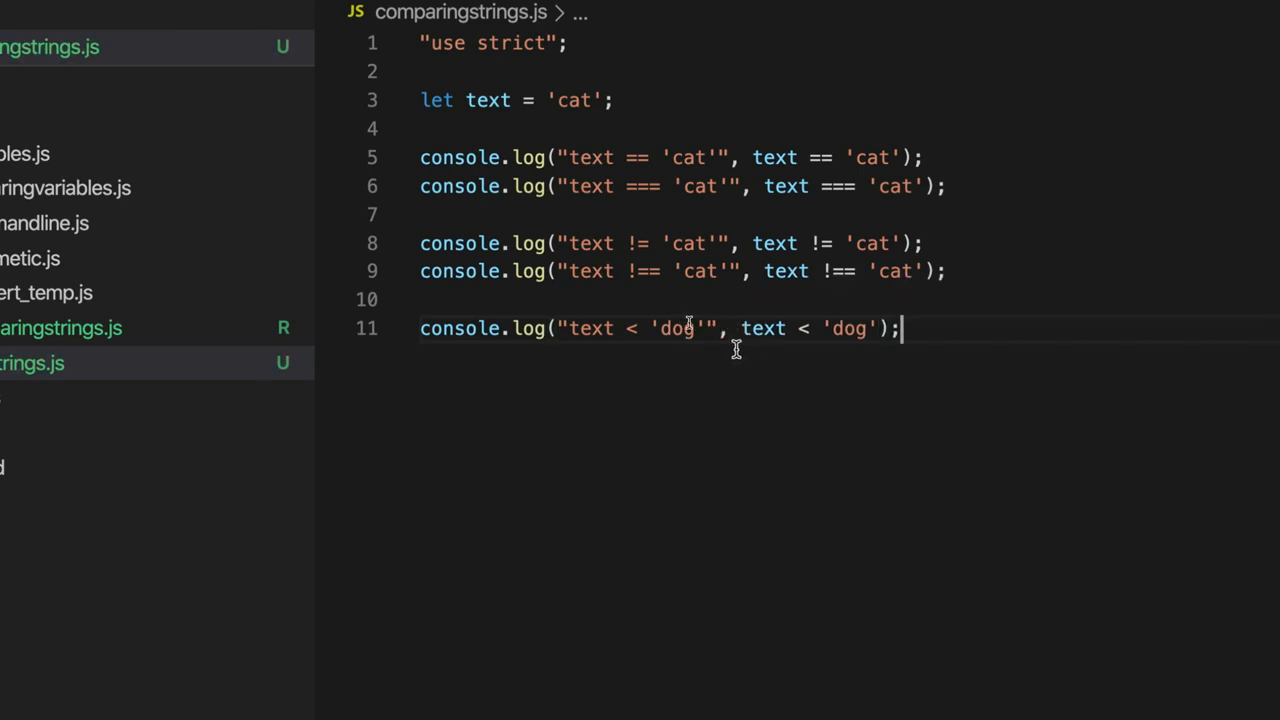
mouse_move(762, 328)
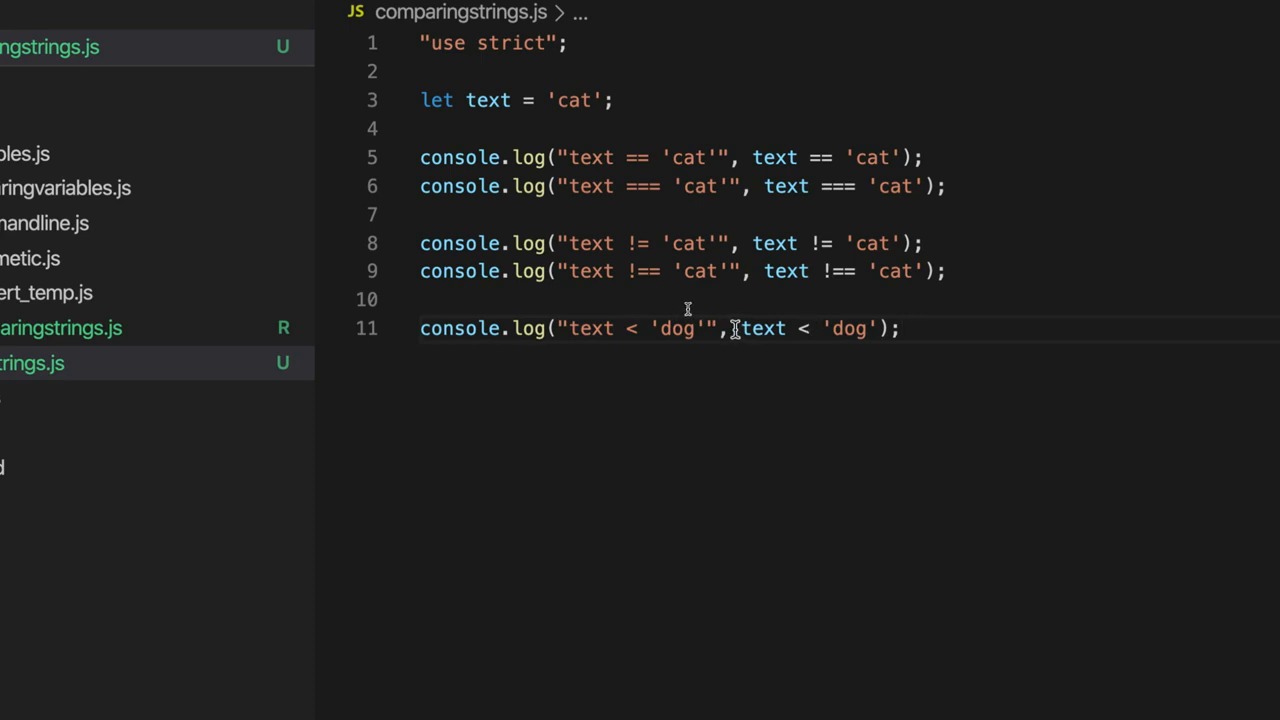
mouse_move(764, 344)
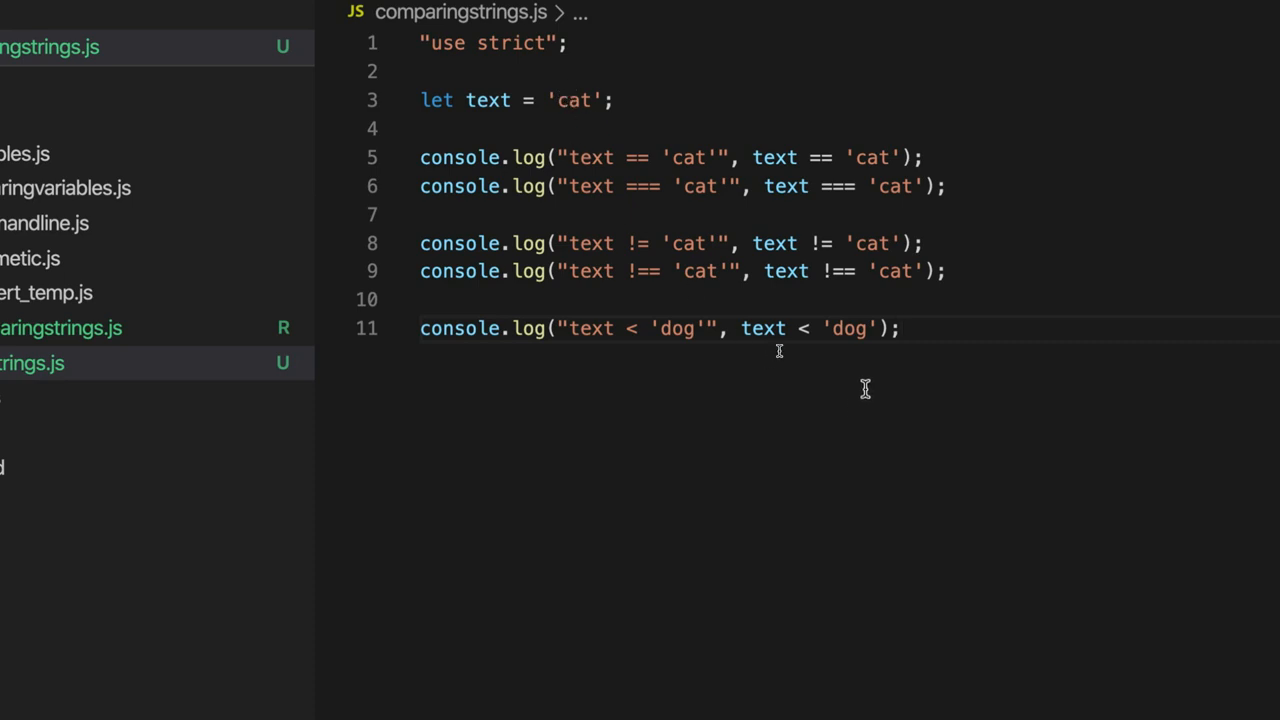
mouse_move(744, 328)
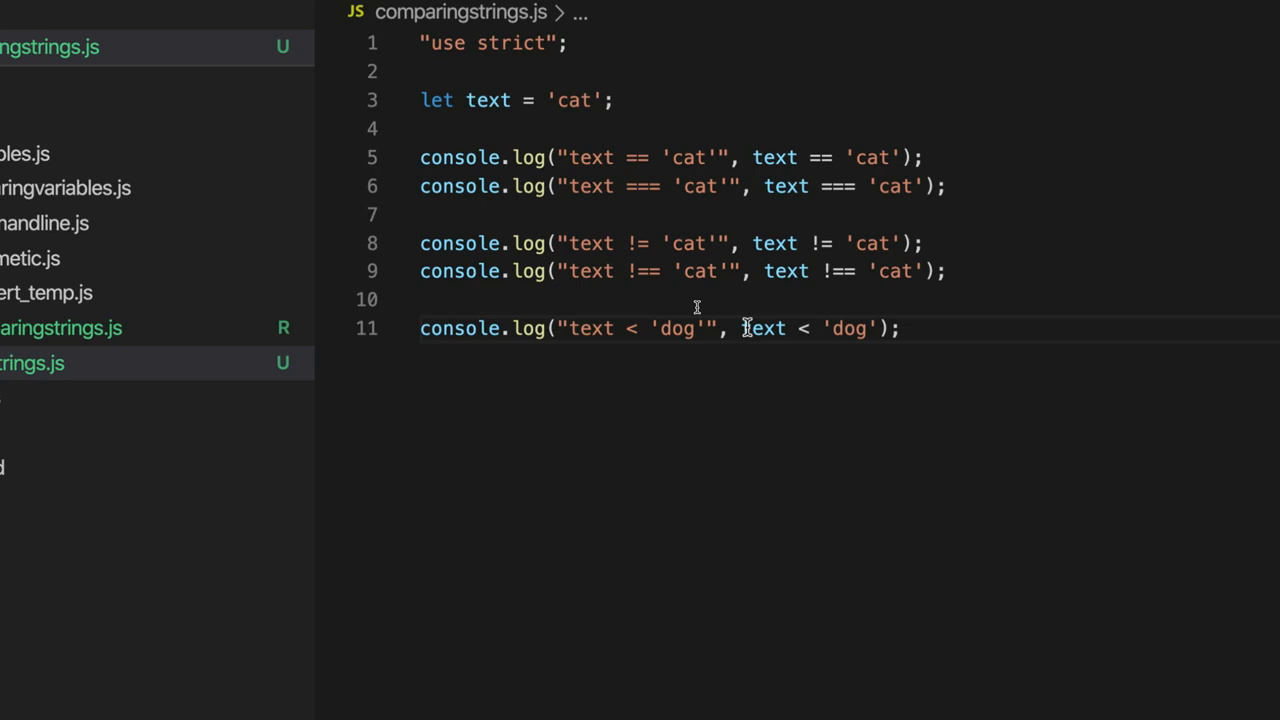
mouse_move(814, 380)
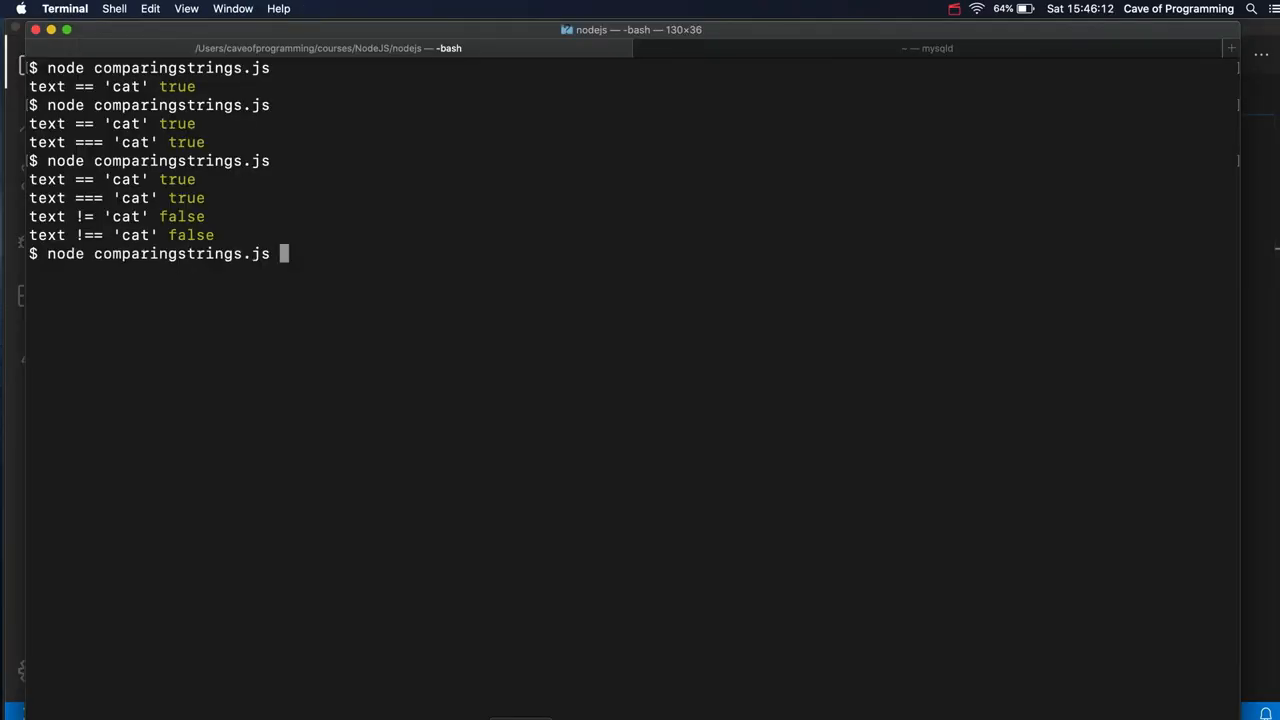
Step: Run node comparingstrings.js in Terminal to print the comparisons
key("Return")
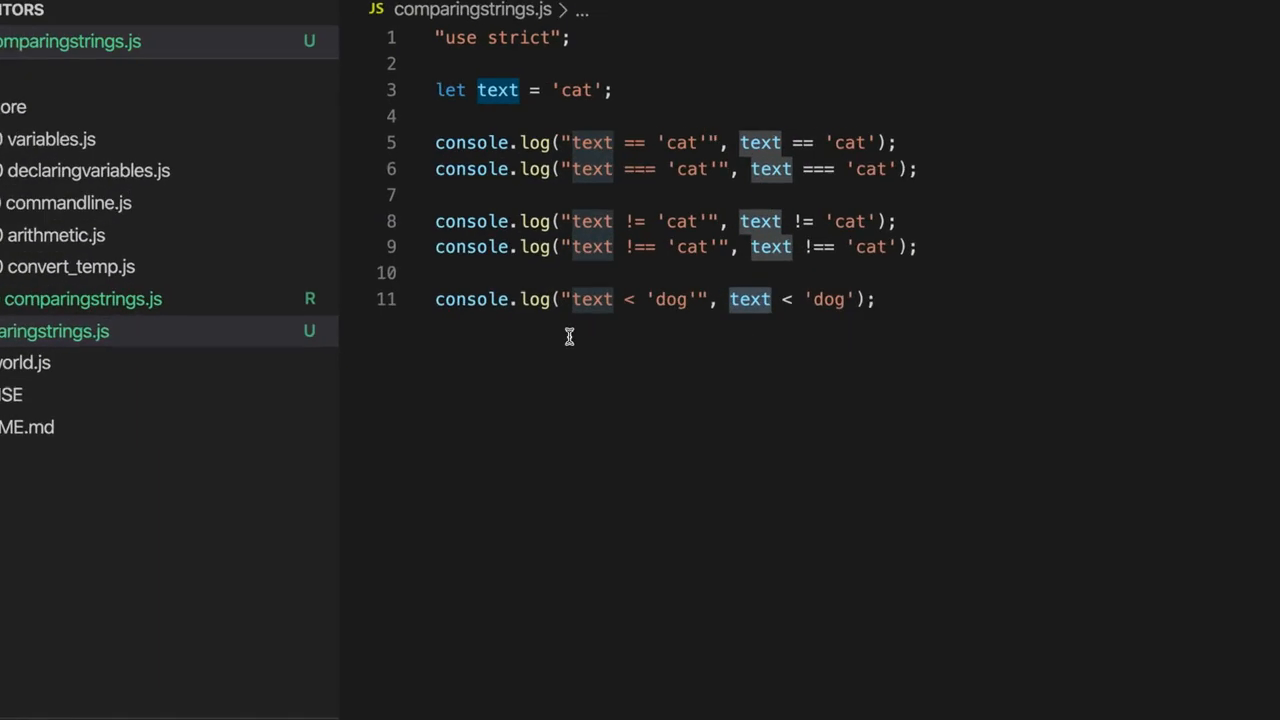
Step: Log the label "text >= 'dog'" with the result of text >= 'dog' on line 12
left_click(900, 296)
type("console.log(\"text >= 'dog'\", text < 'dog');")
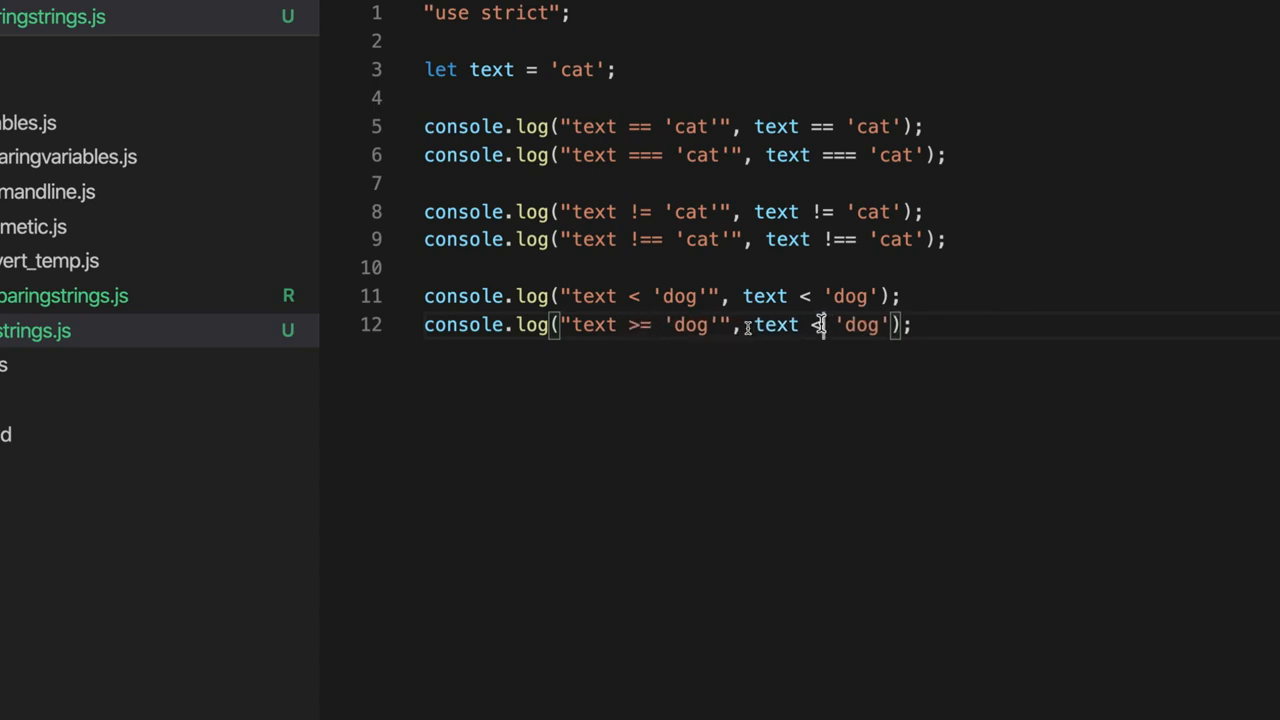
type(">")
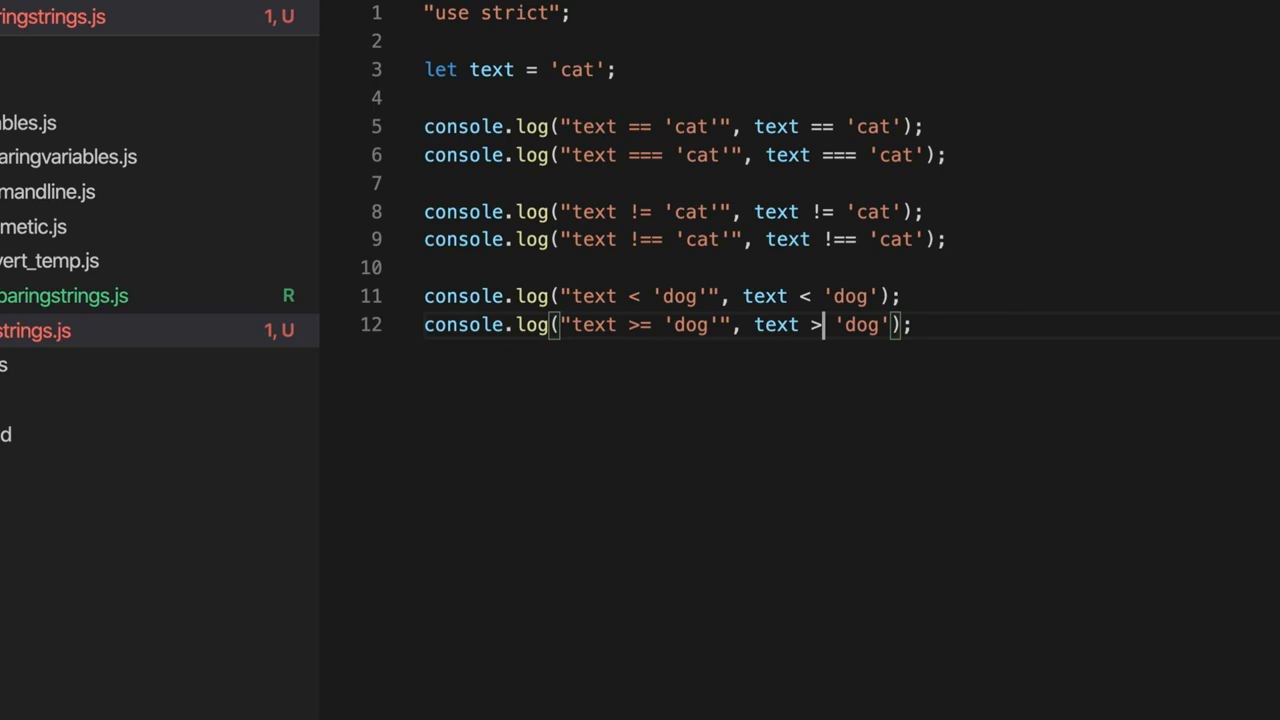
type("=")
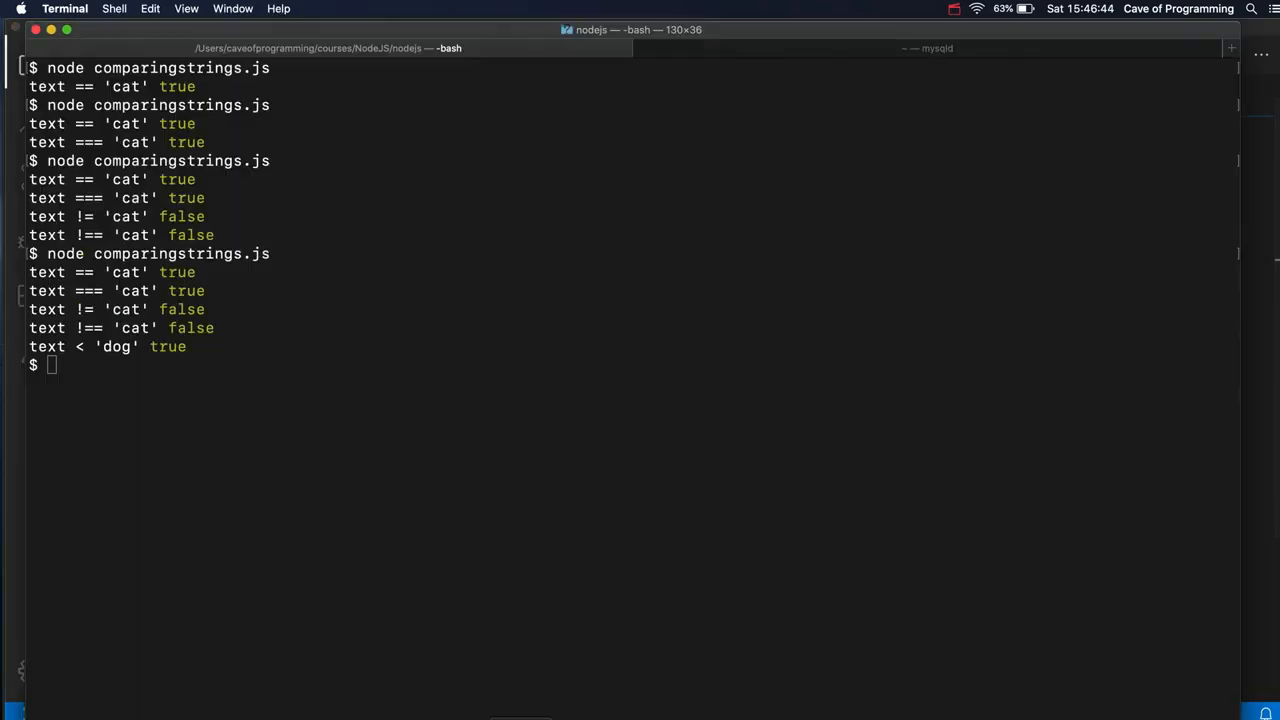
Step: Rerun node comparingstrings.js in Terminal to print the >= result
key("Return")
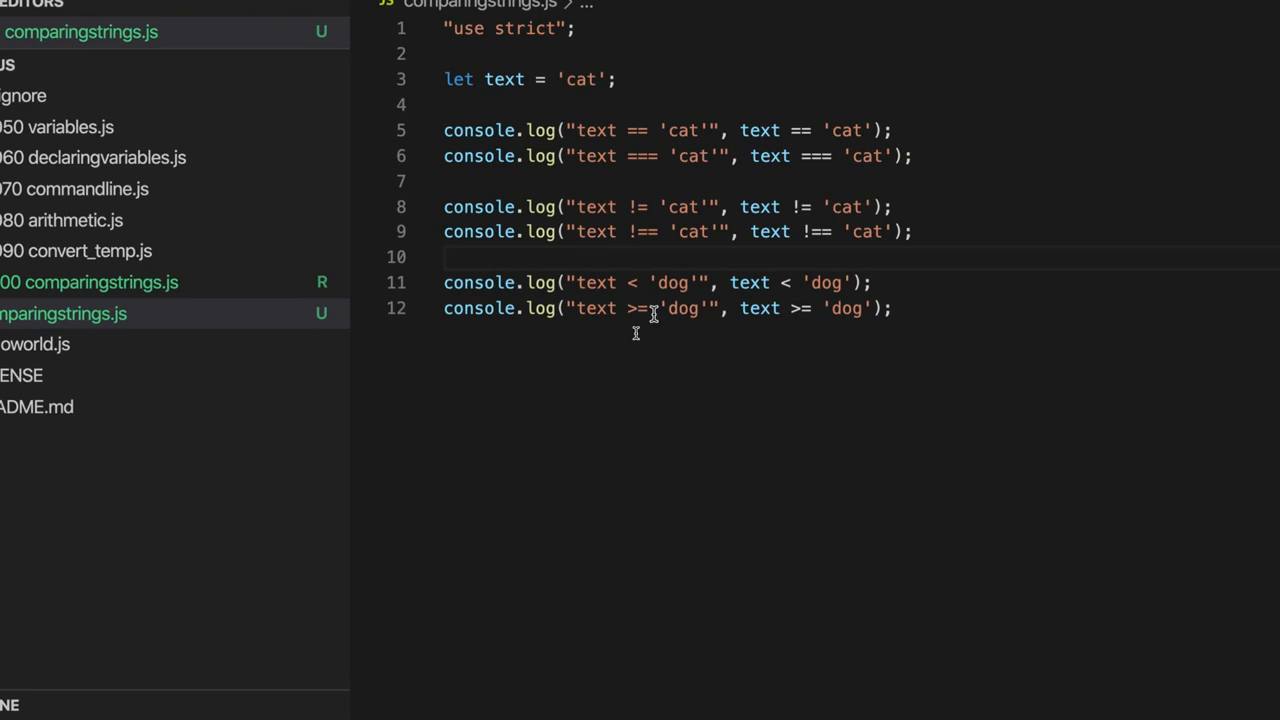
Step: Copy line 12 to line 14 and change it to compare 'Dog' >= 'dog'
triple_click(660, 308)
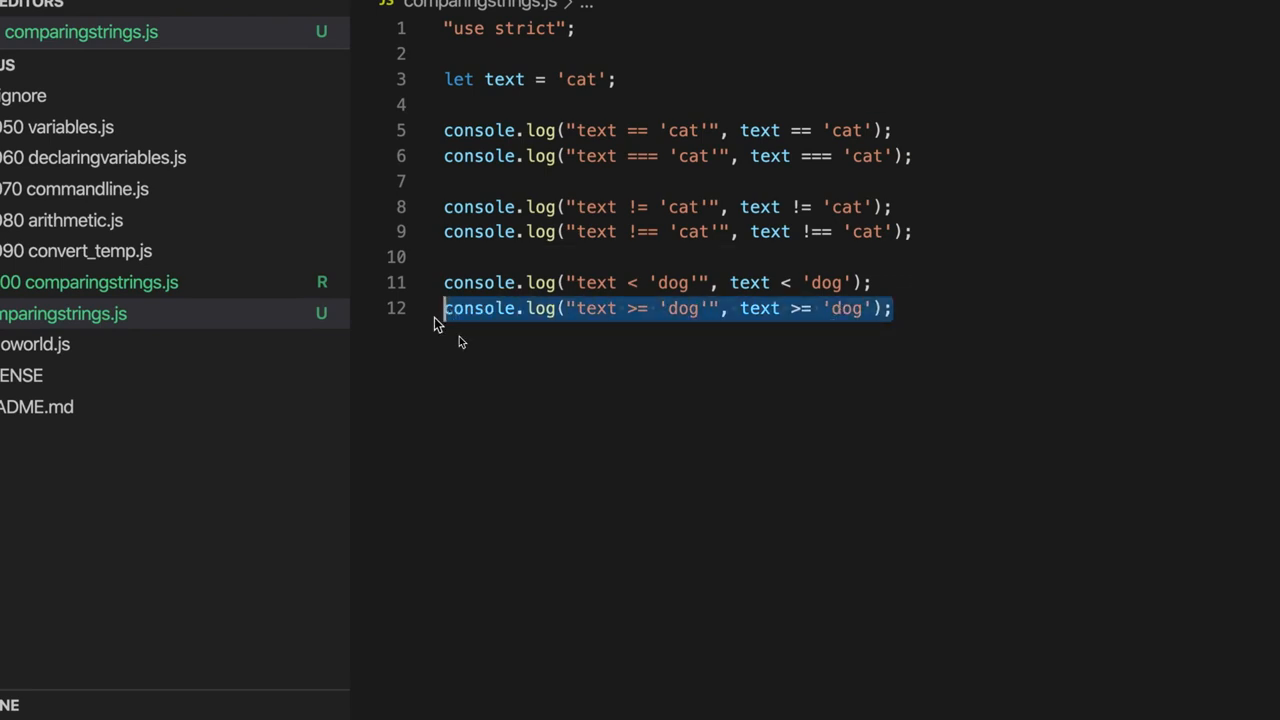
key("Return")
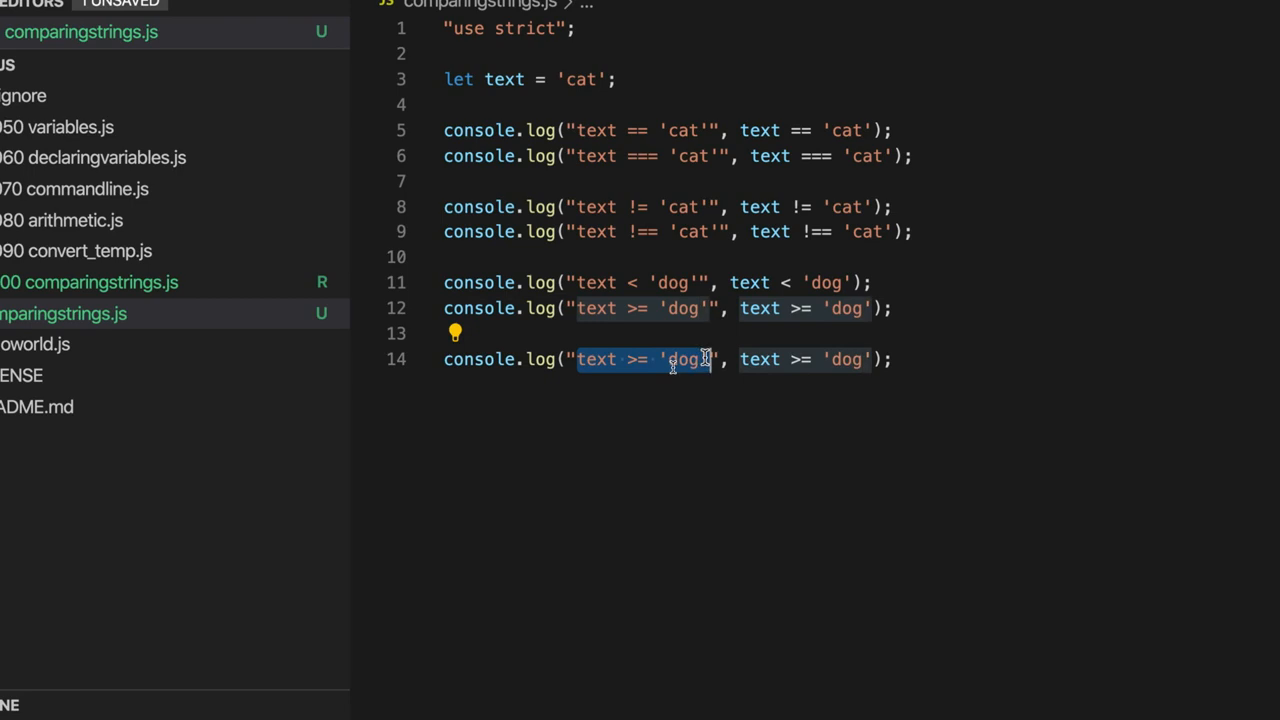
left_click(740, 360)
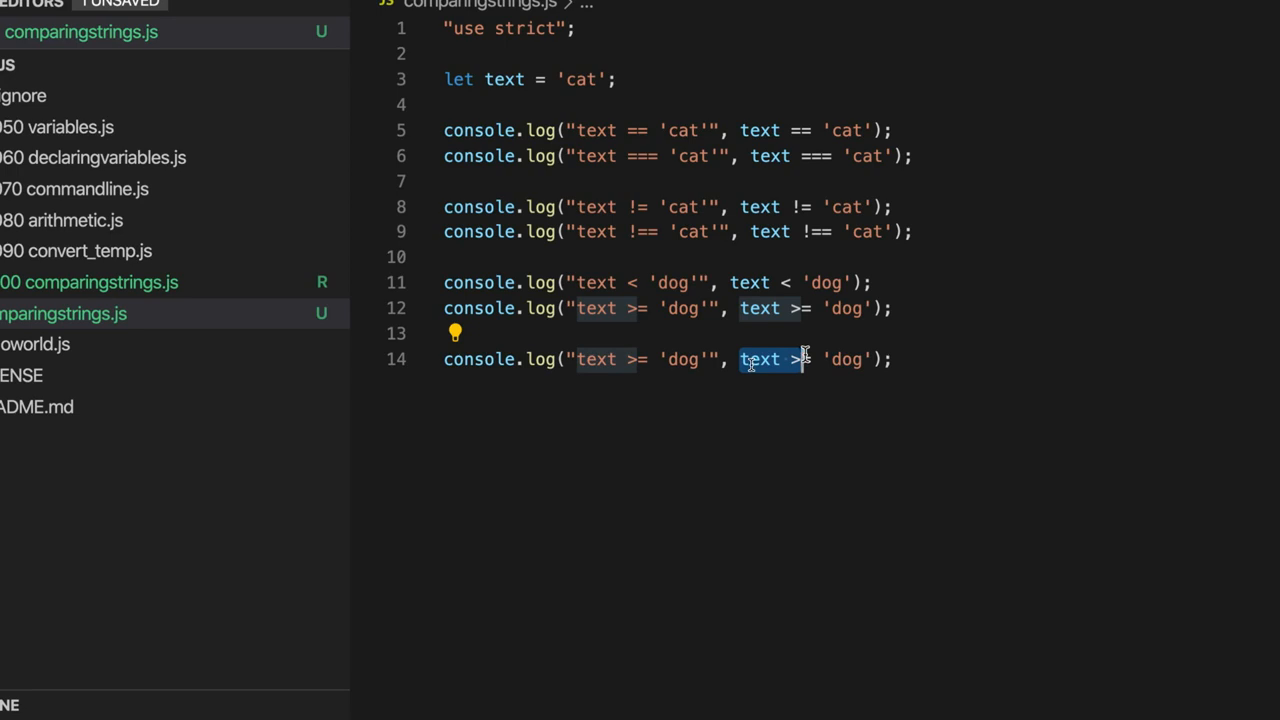
type("\\")
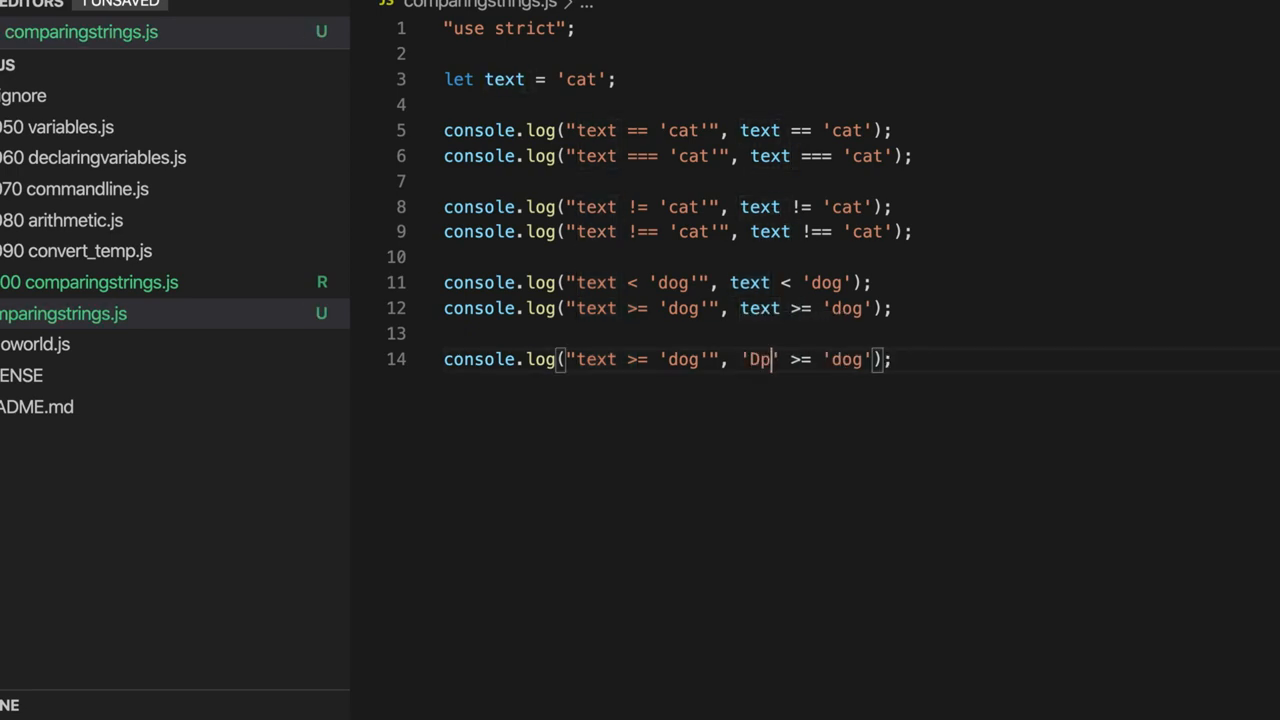
type("og'")
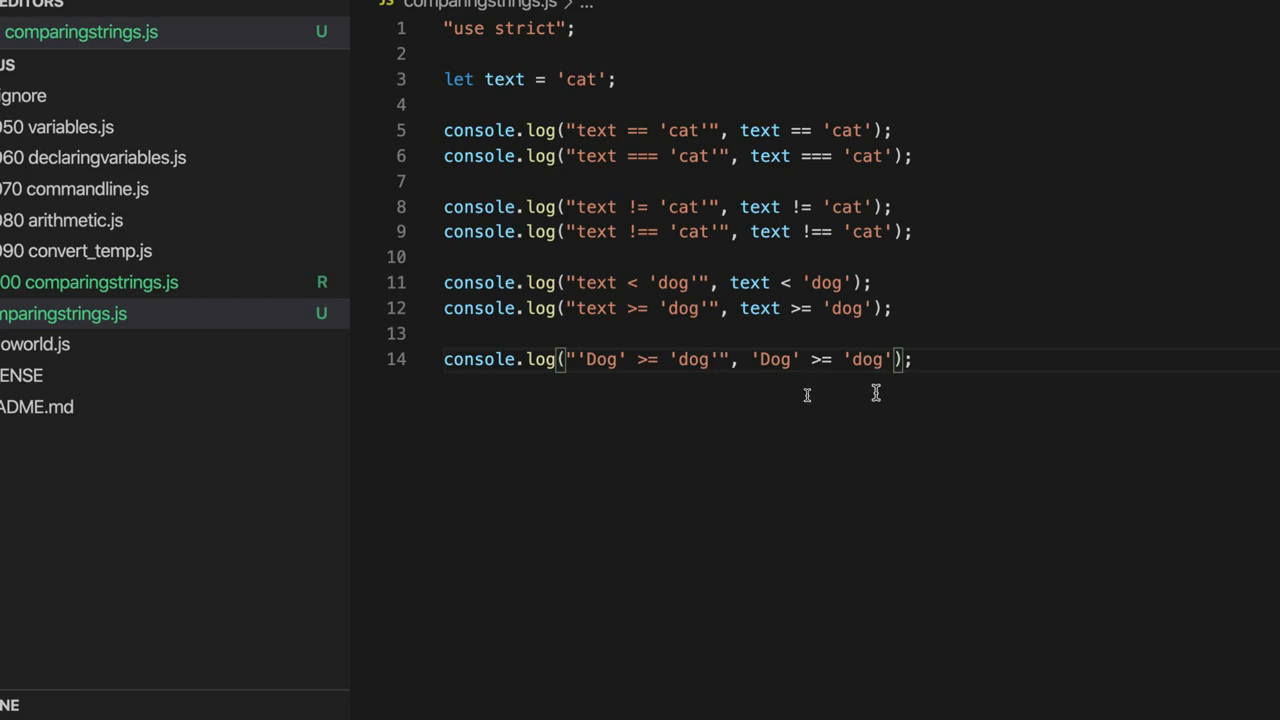
mouse_move(770, 360)
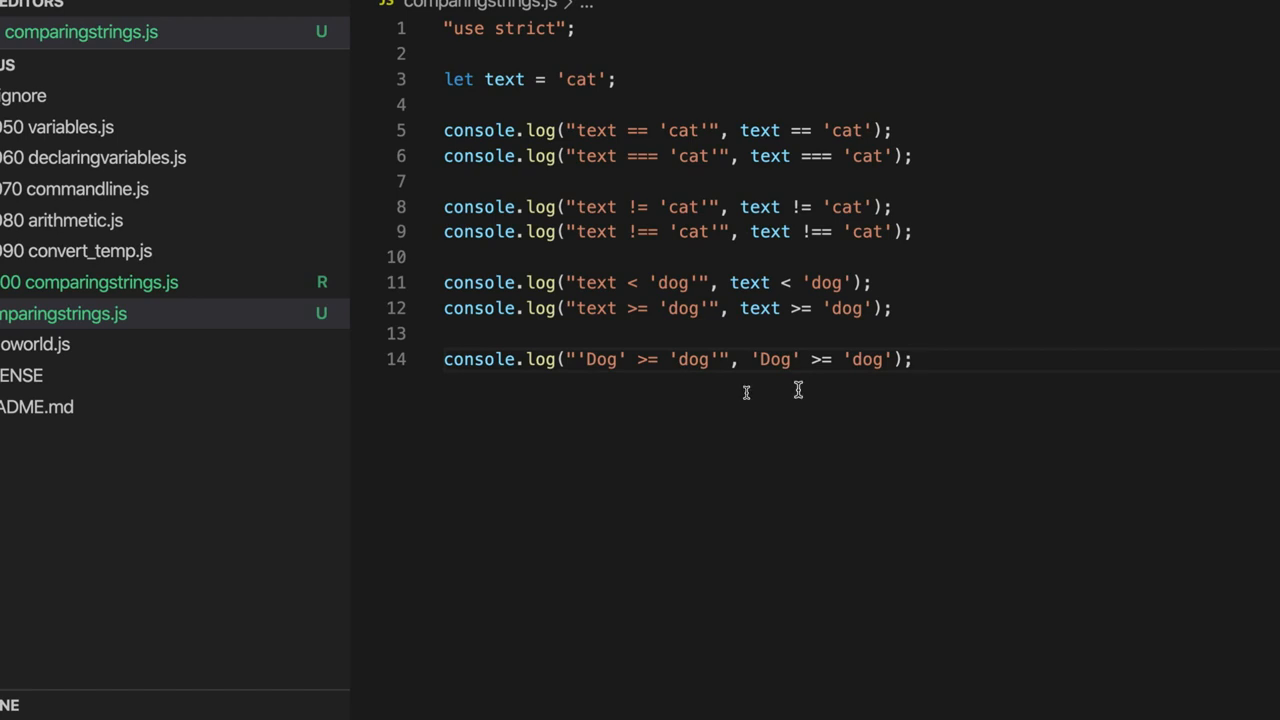
mouse_move(828, 412)
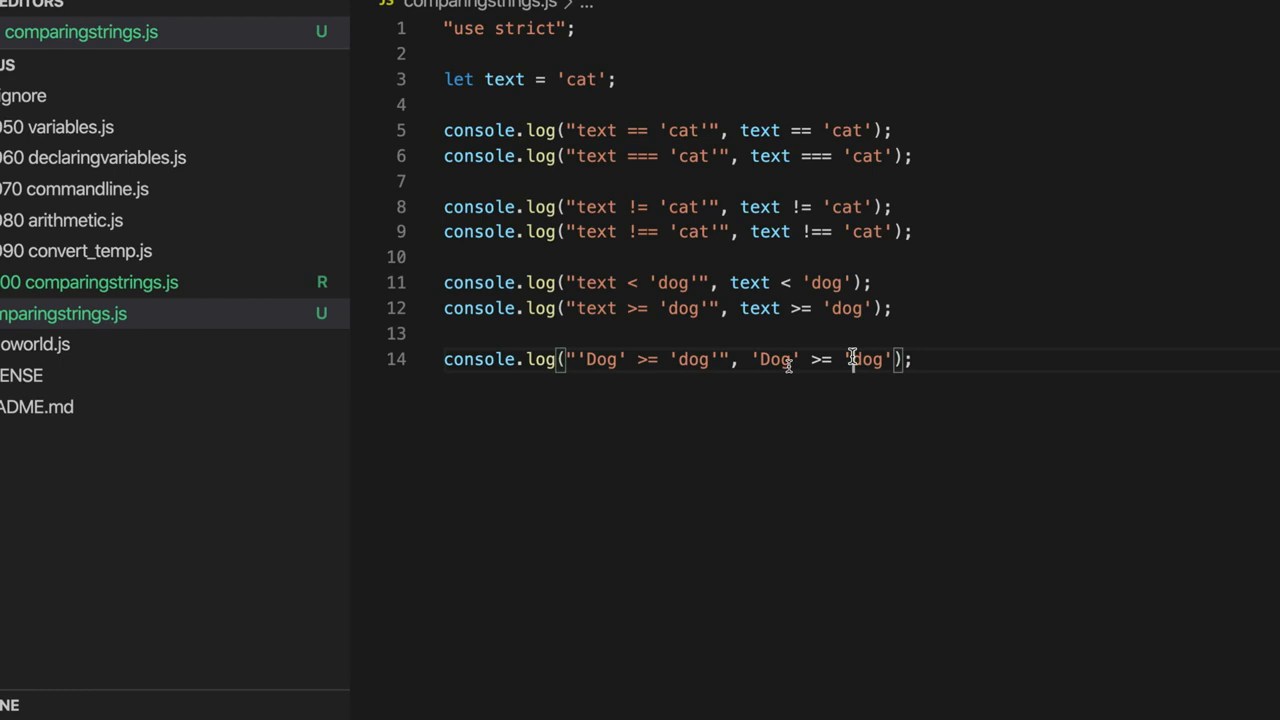
Step: Update the label to "'Dog' >= 'dog'" and rerun the script in Terminal
double_click(868, 360)
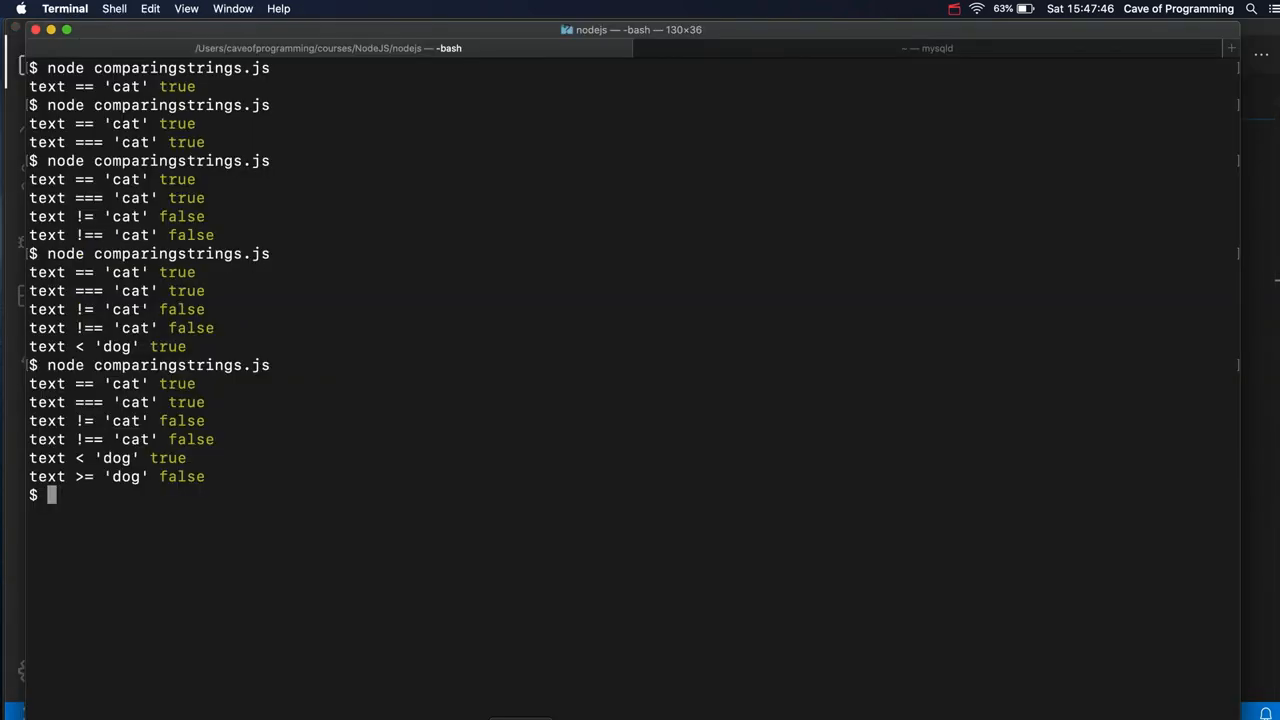
key("Return")
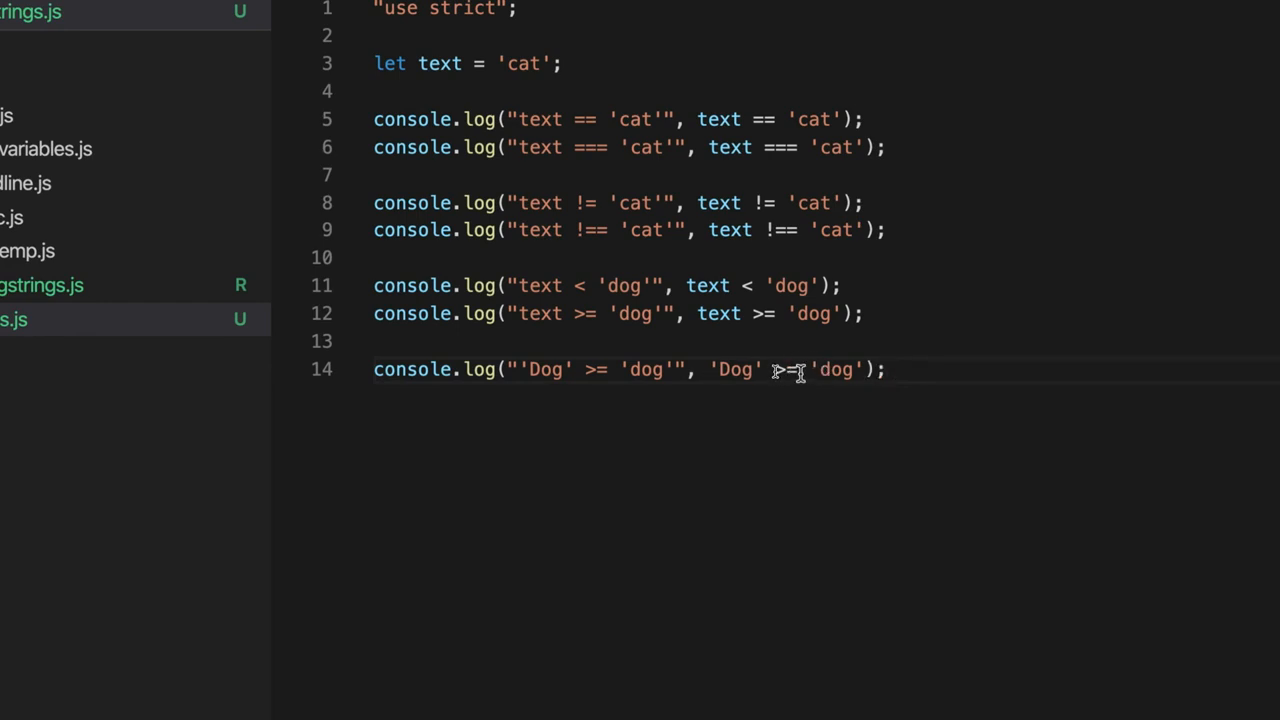
double_click(832, 368)
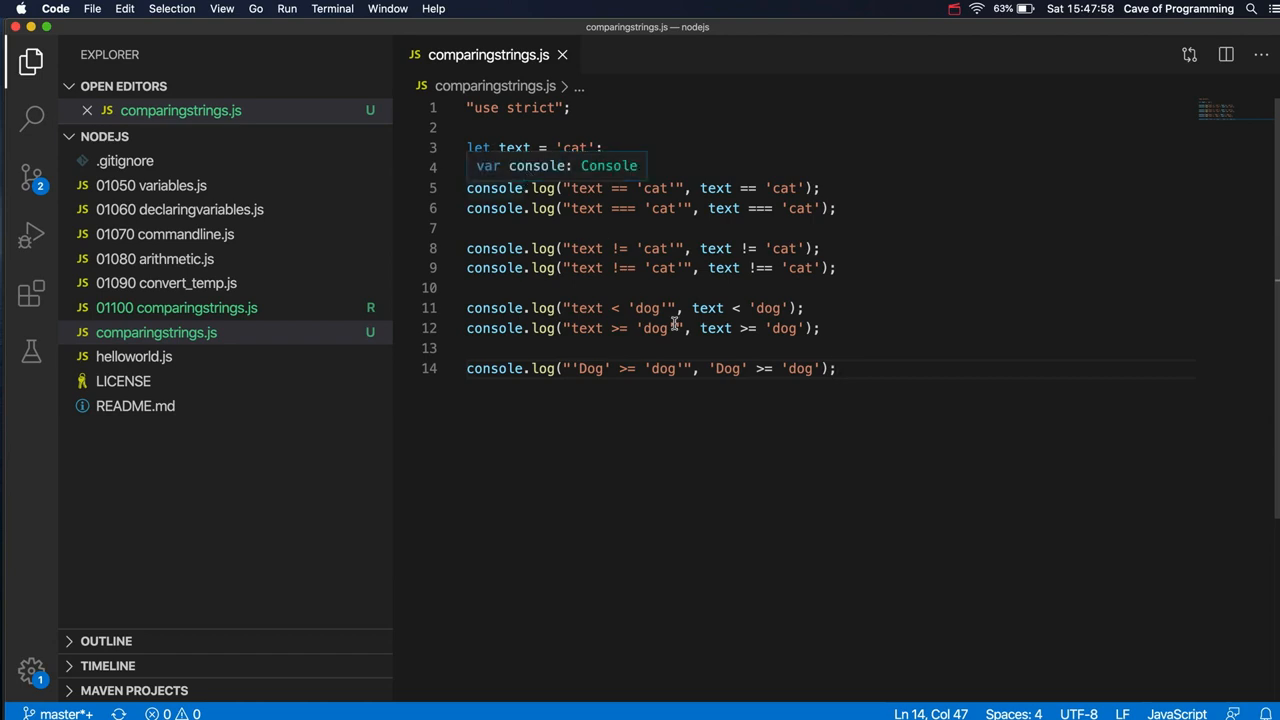
mouse_move(656, 404)
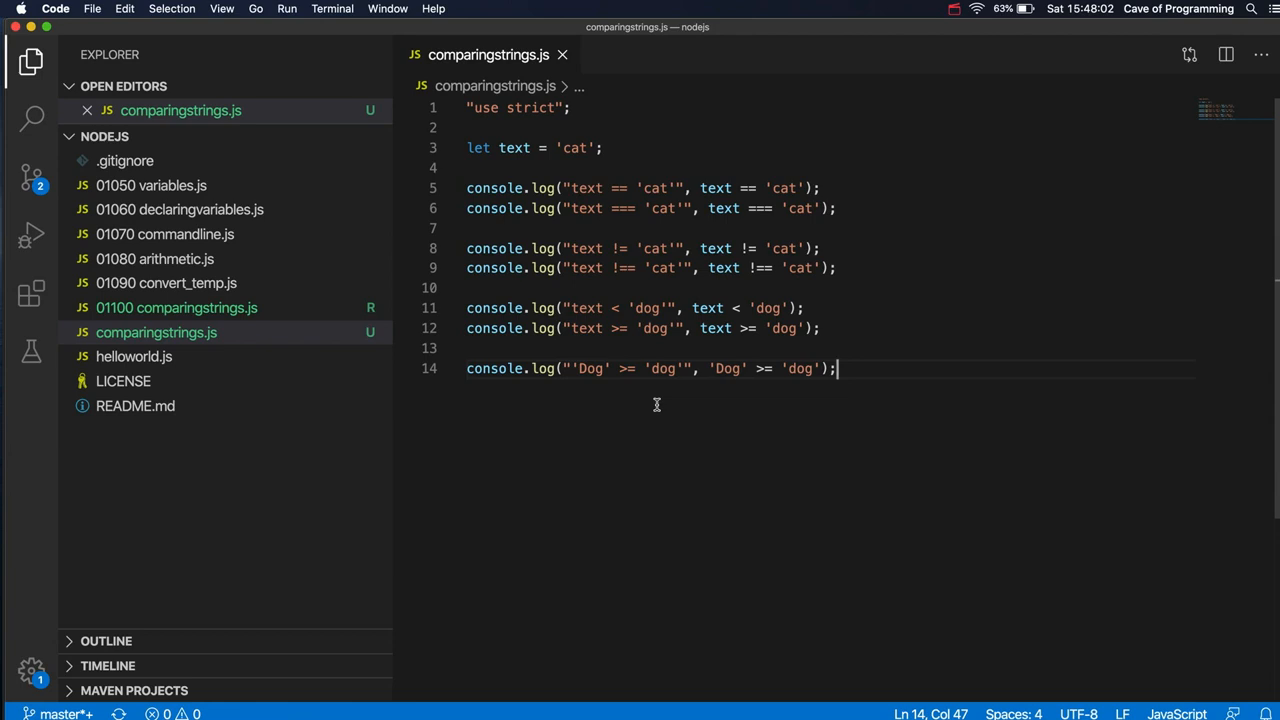
mouse_move(580, 420)
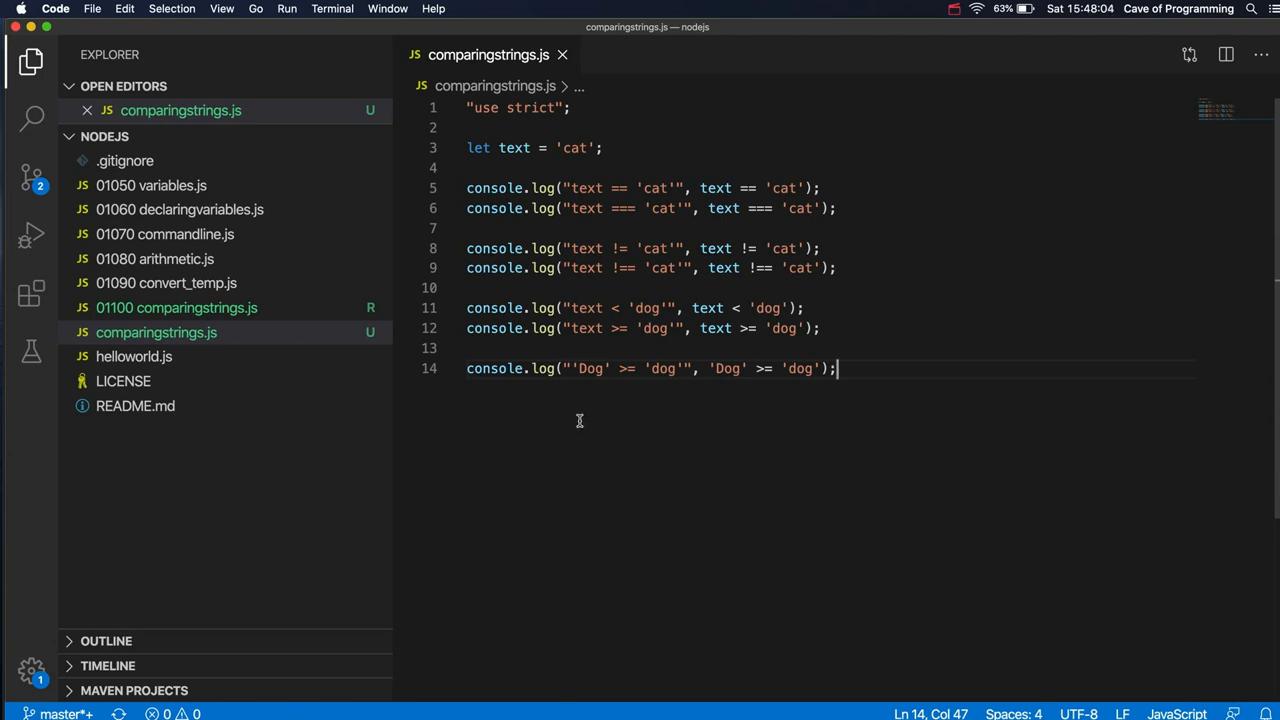